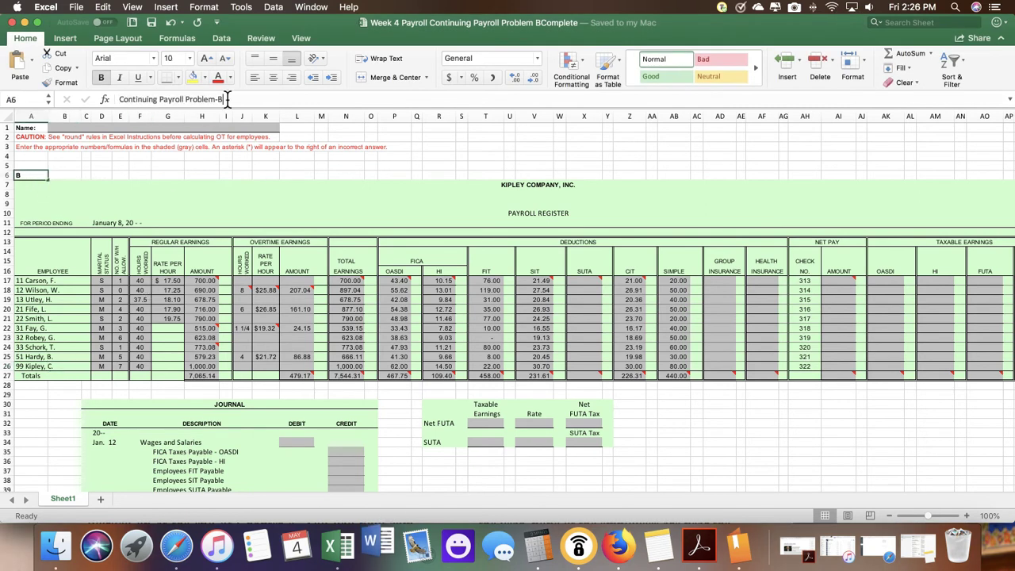
Retitle cell A6 'Continuing Payroll Problem-A' and view the textbook's Problem A instructions
left_click(32, 188)
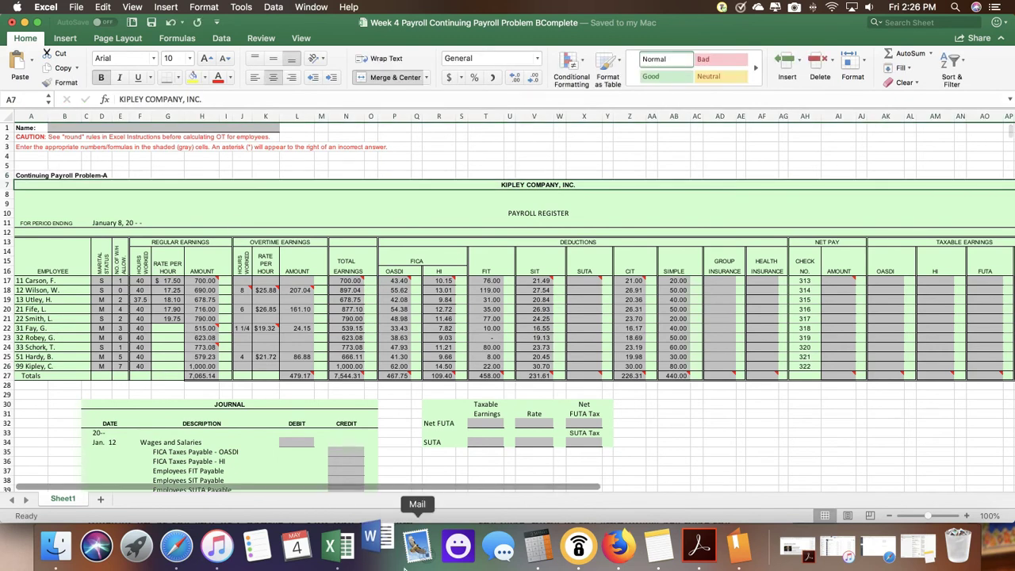
mouse_move(479, 497)
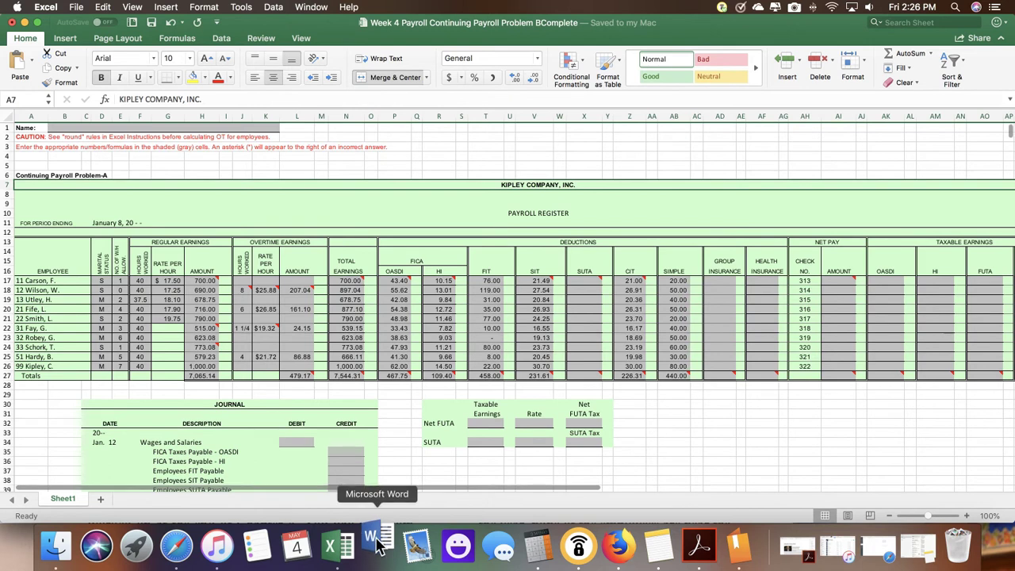
left_click(730, 545)
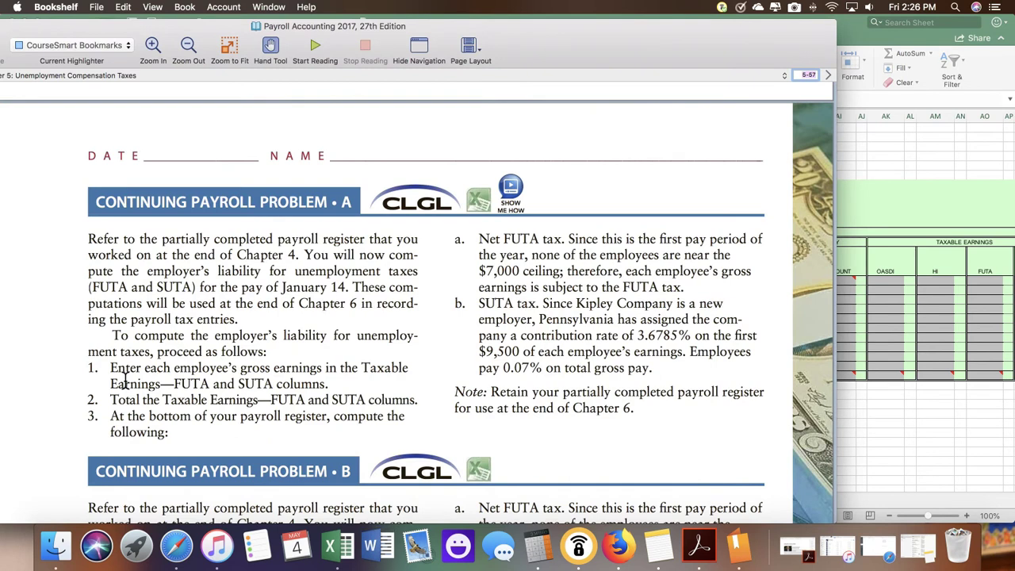
mouse_move(294, 416)
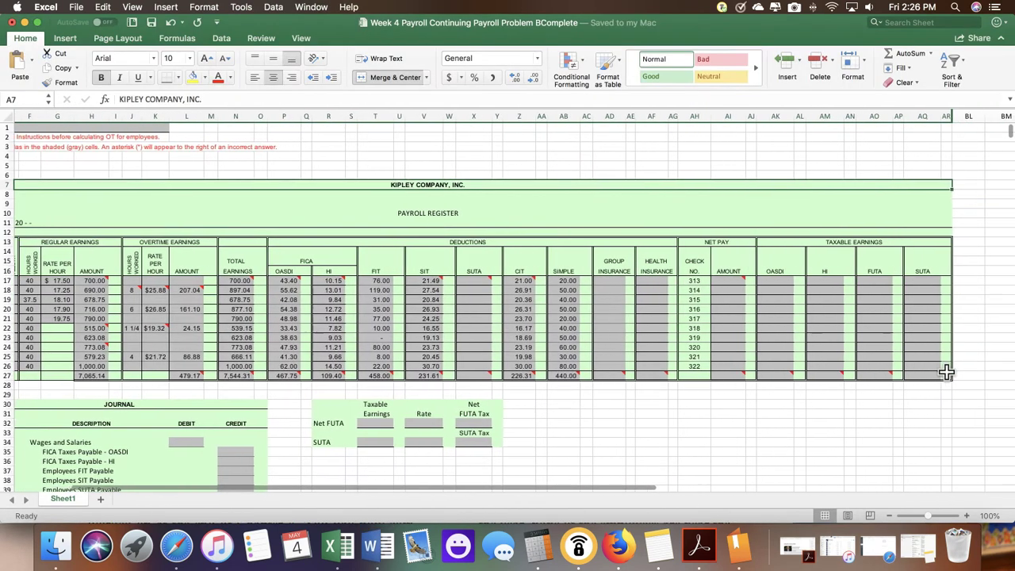
mouse_move(757, 295)
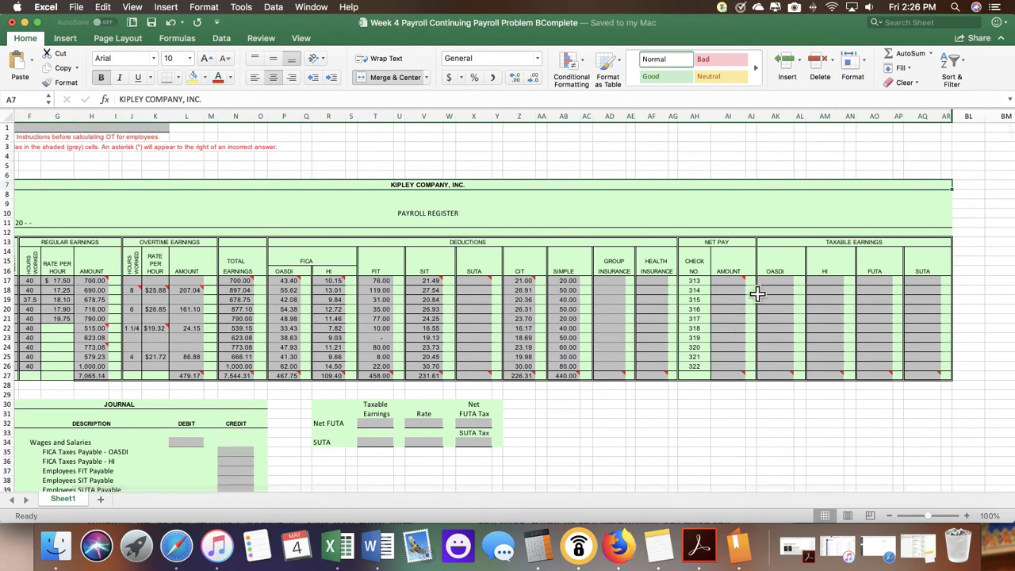
mouse_move(777, 282)
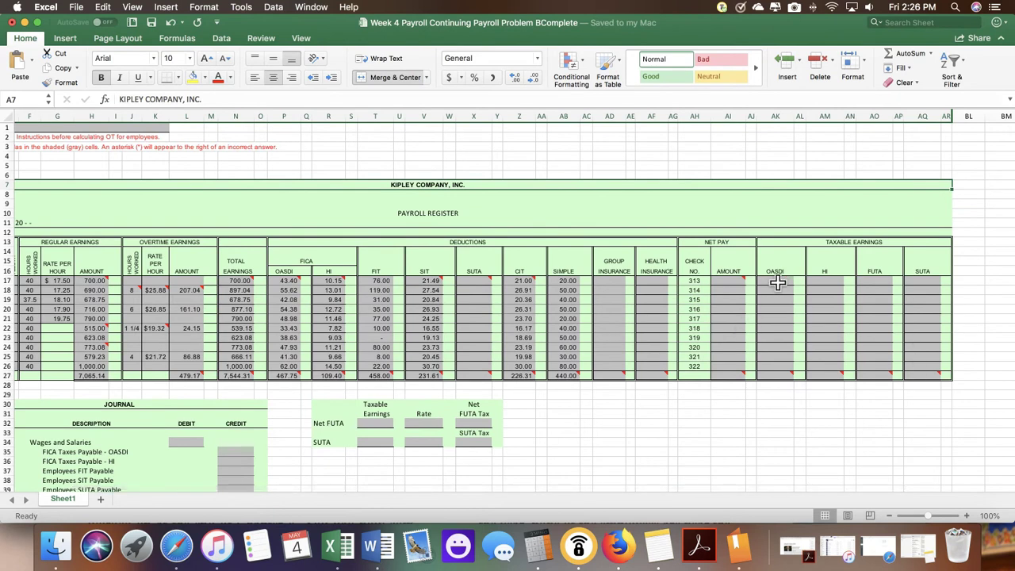
mouse_move(836, 353)
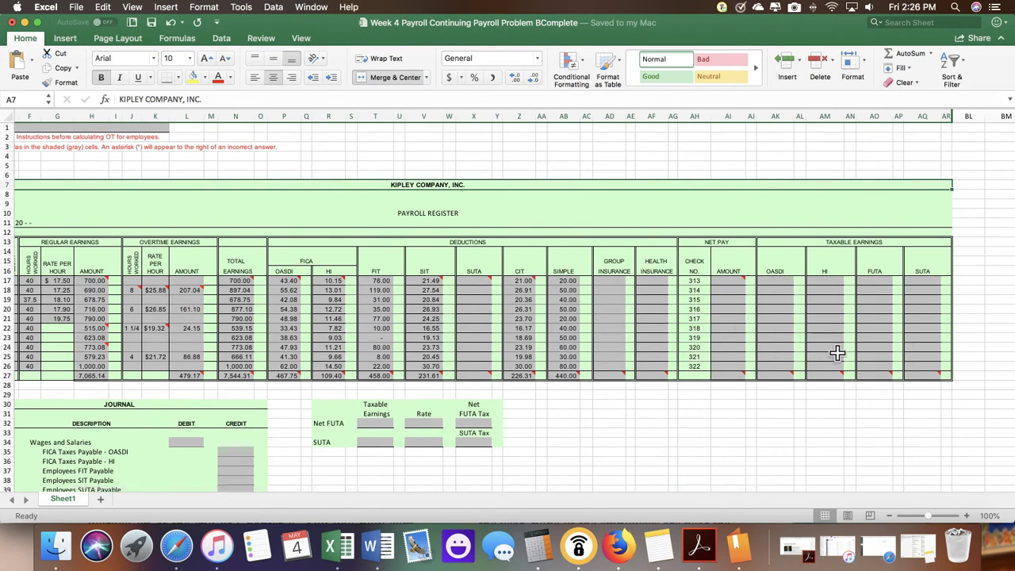
Paste total earnings N17:N27 into the OASDI, HI, FUTA and SUTA taxable columns AK17:AN27
scroll("left", 3)
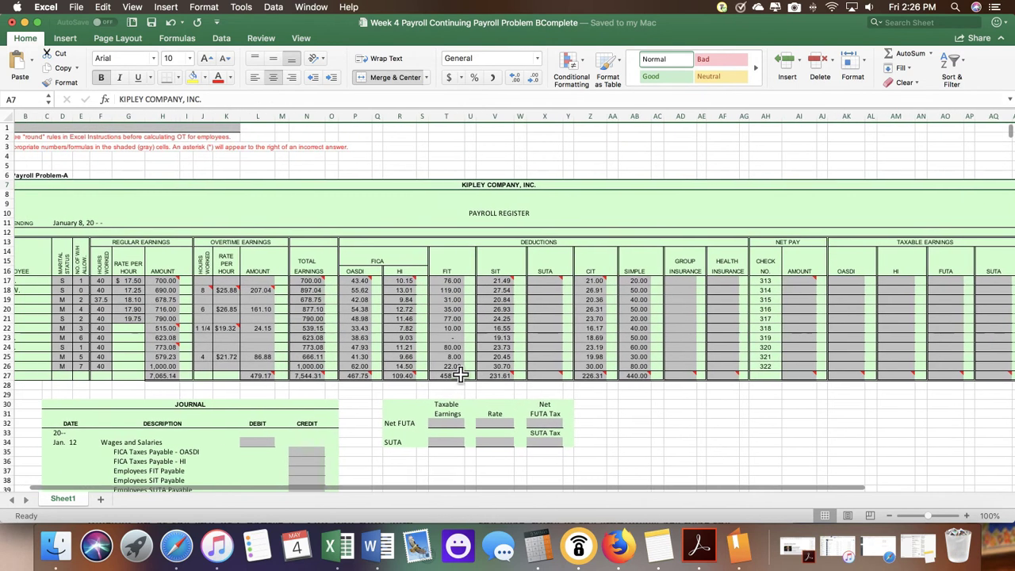
scroll("down", 3)
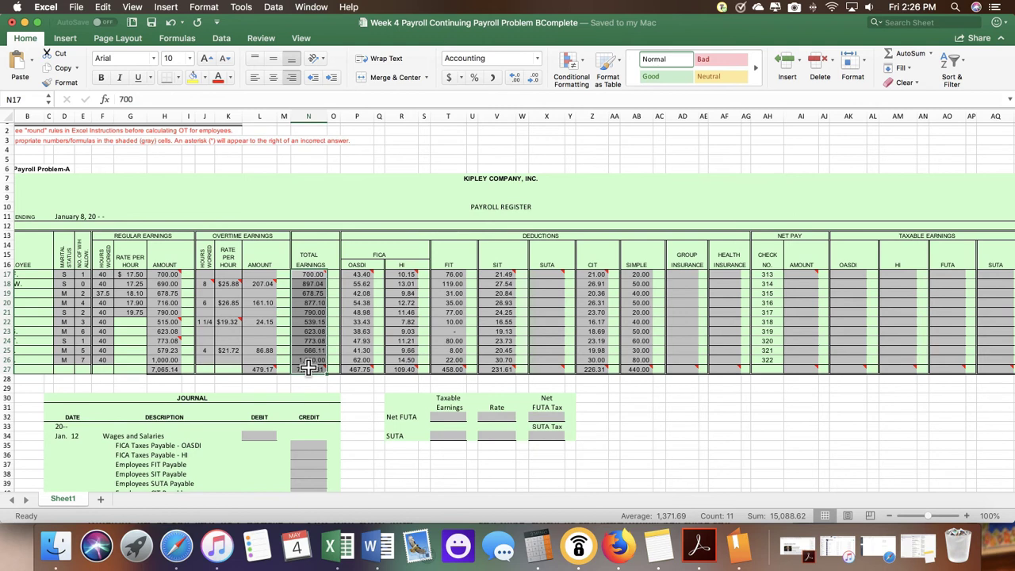
scroll("right", 3)
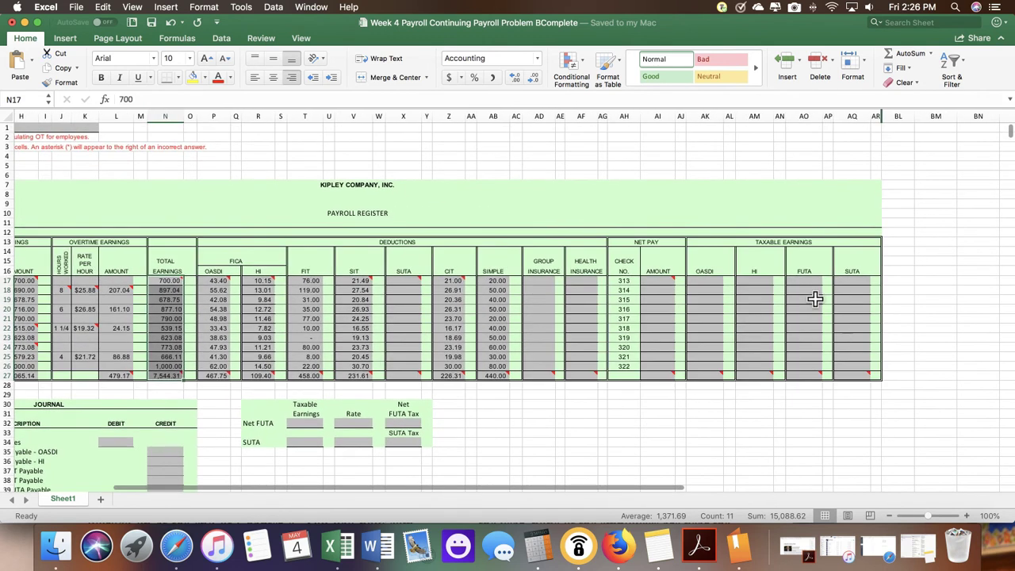
mouse_move(762, 341)
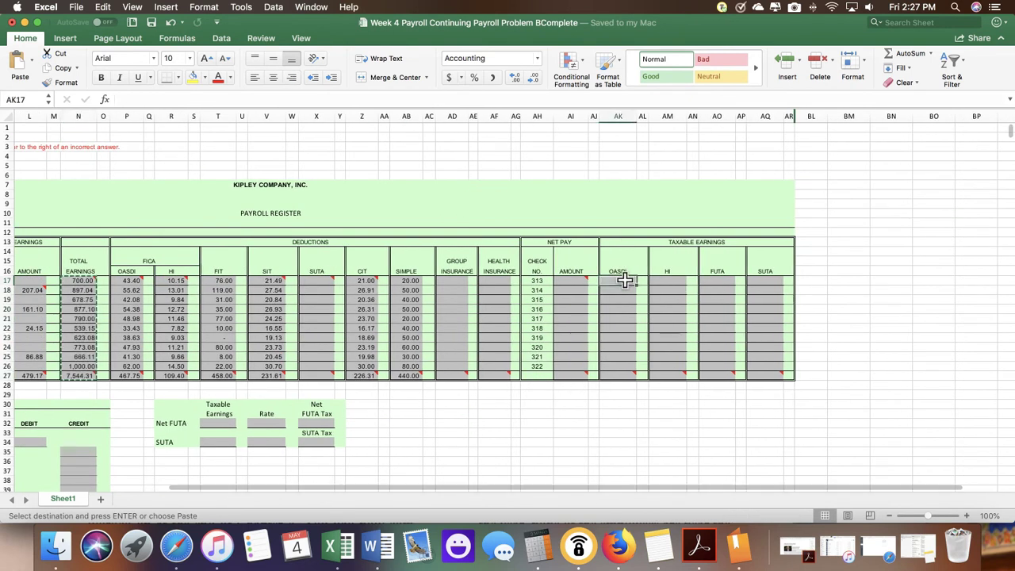
left_click(717, 280)
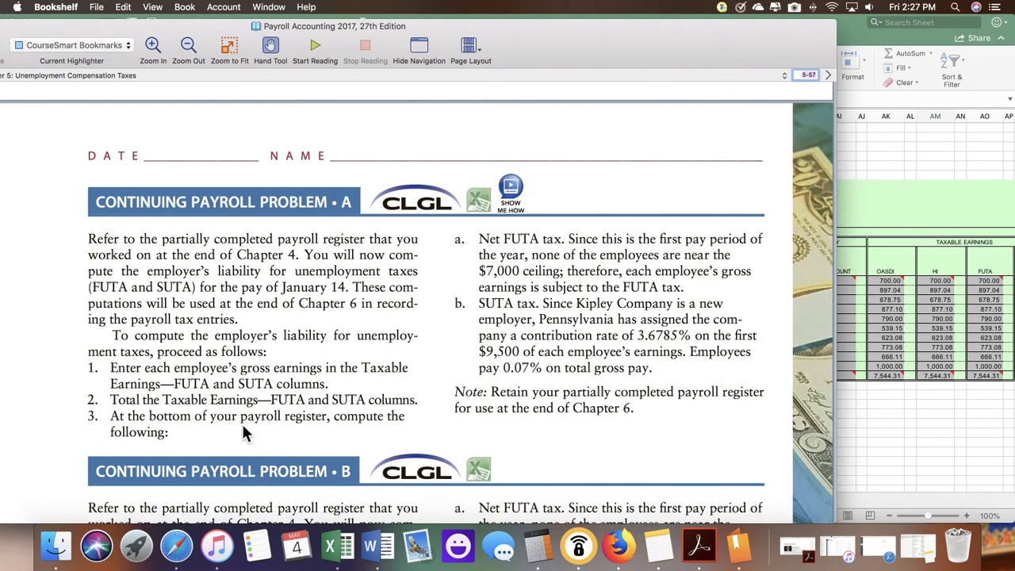
mouse_move(224, 416)
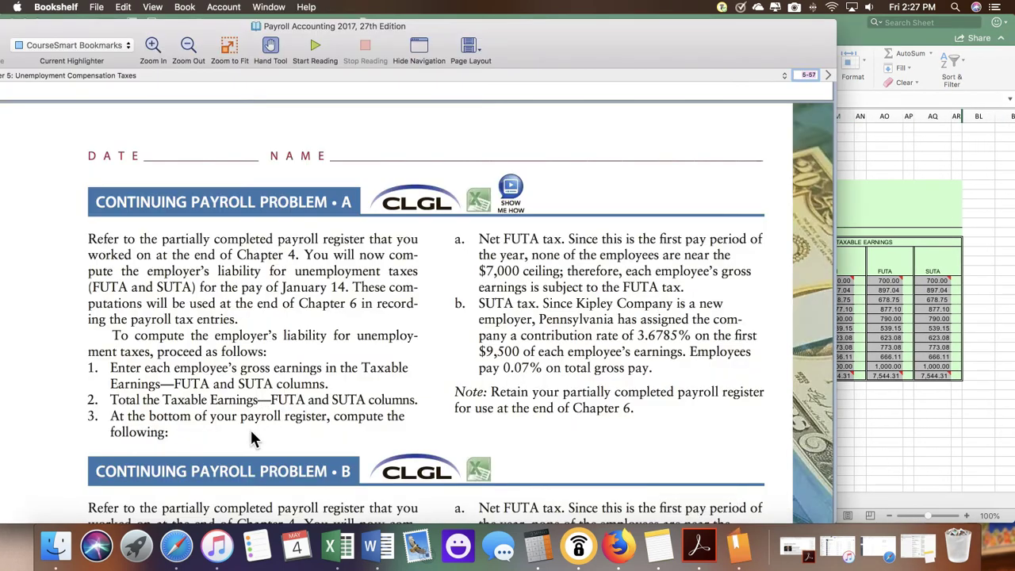
mouse_move(863, 471)
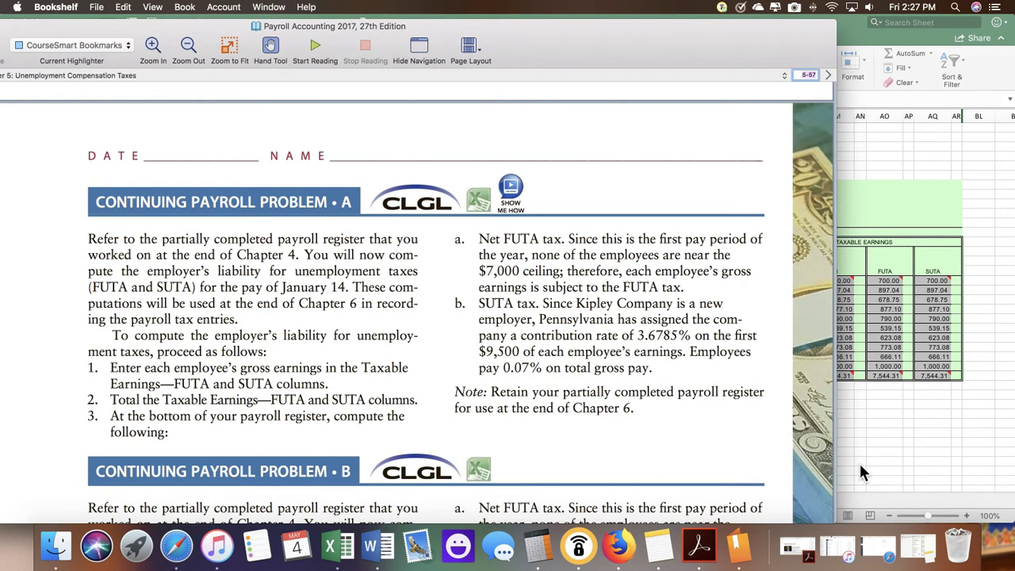
mouse_move(804, 326)
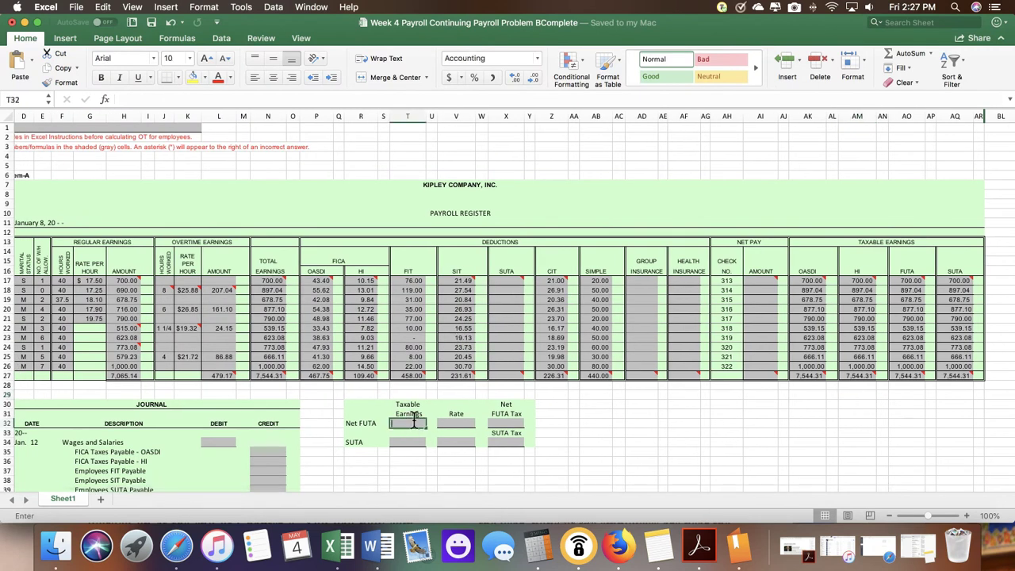
Enter 7,544.31 taxable earnings and a 0.6% rate on the Net FUTA row
type("7544.3")
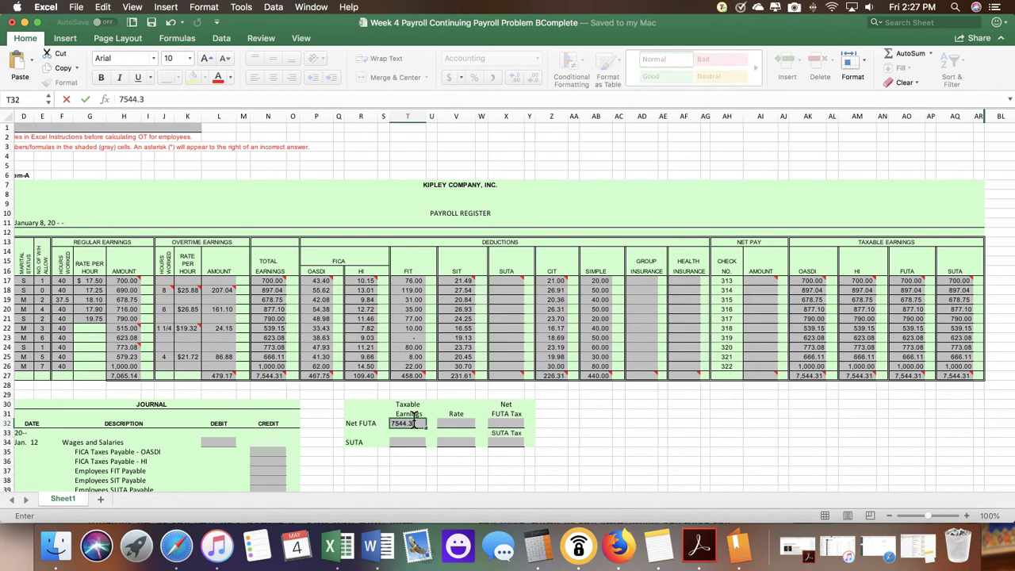
left_click(434, 424)
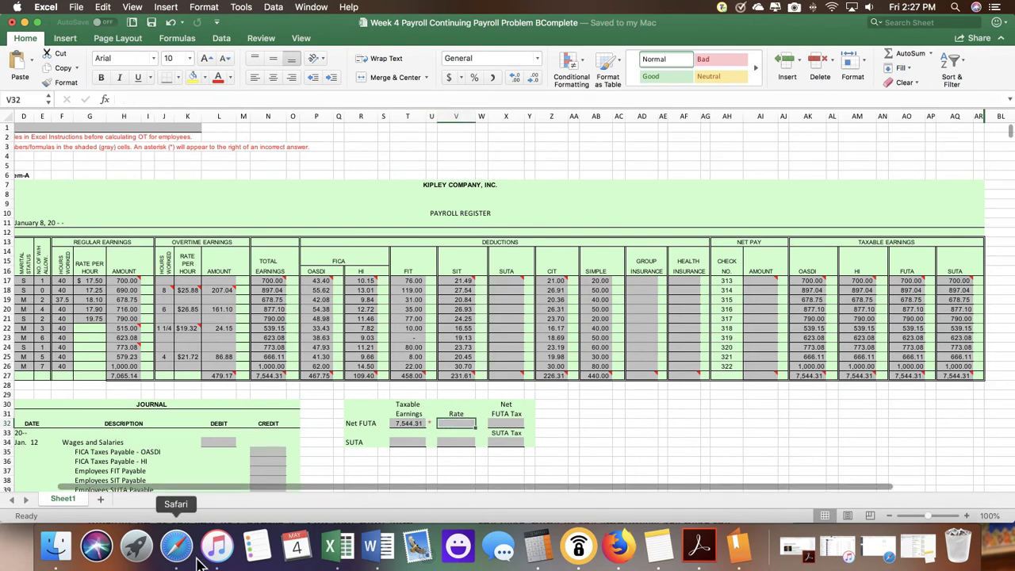
left_click(739, 546)
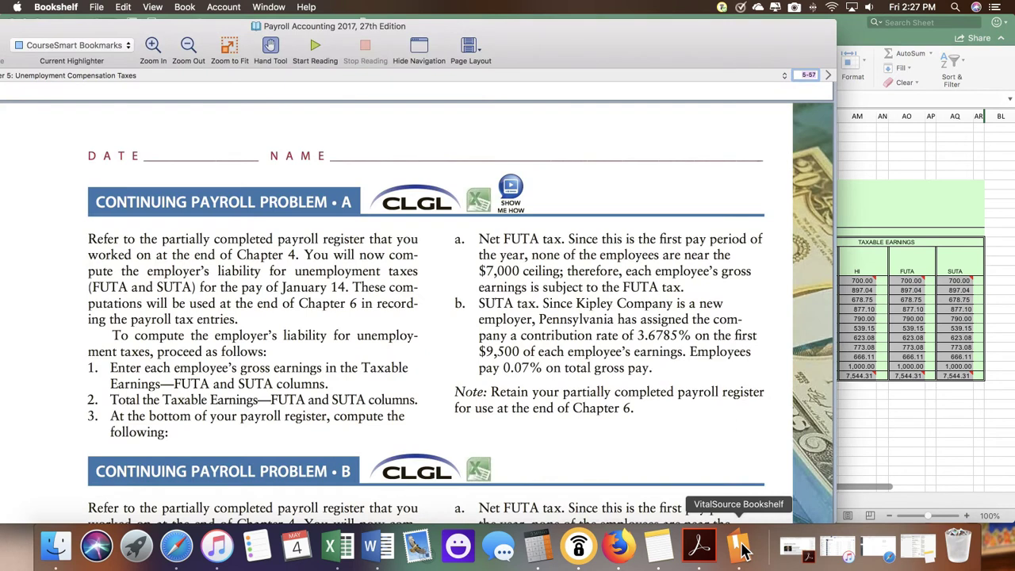
mouse_move(714, 434)
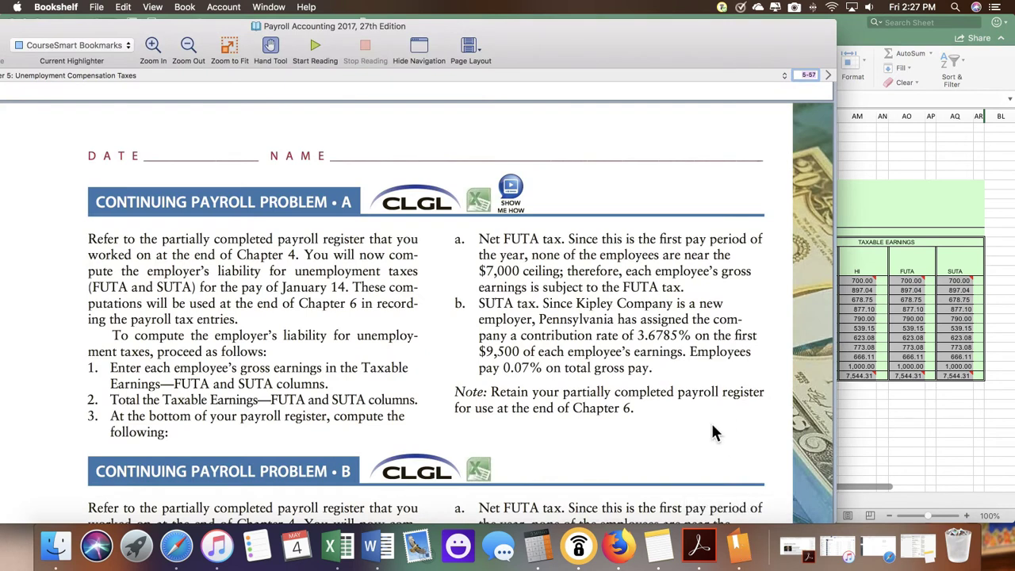
mouse_move(644, 428)
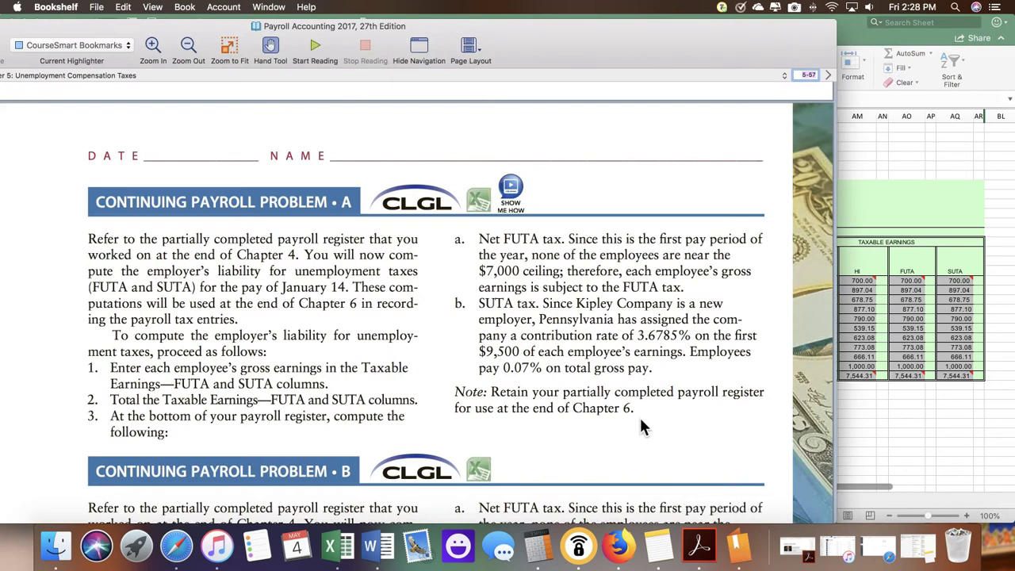
mouse_move(640, 290)
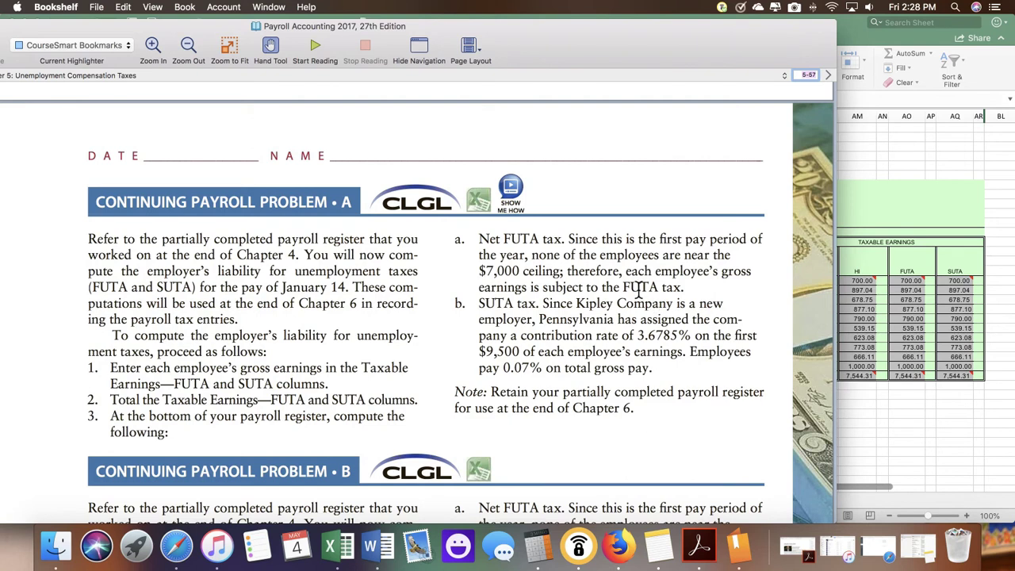
mouse_move(756, 300)
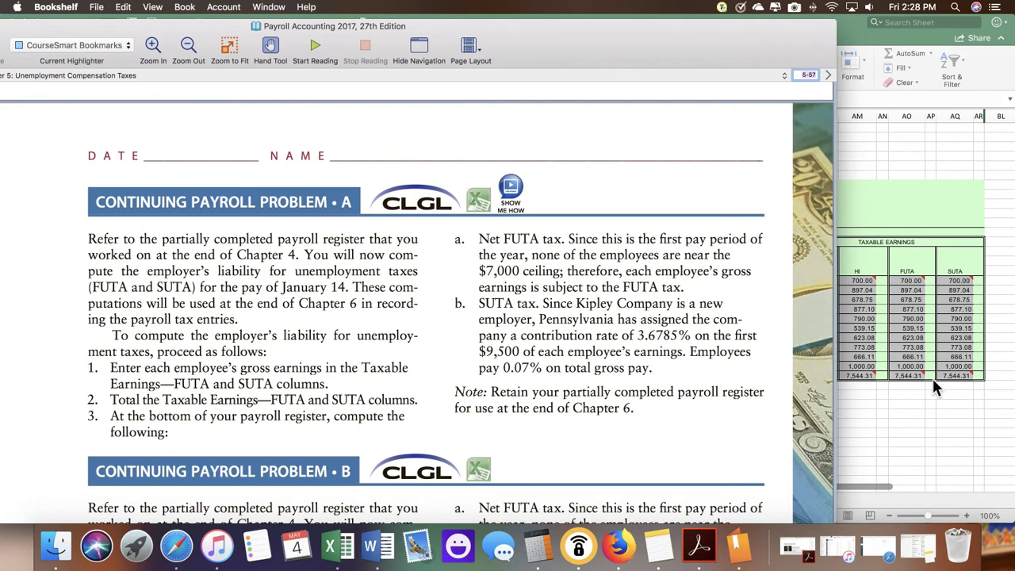
mouse_move(541, 287)
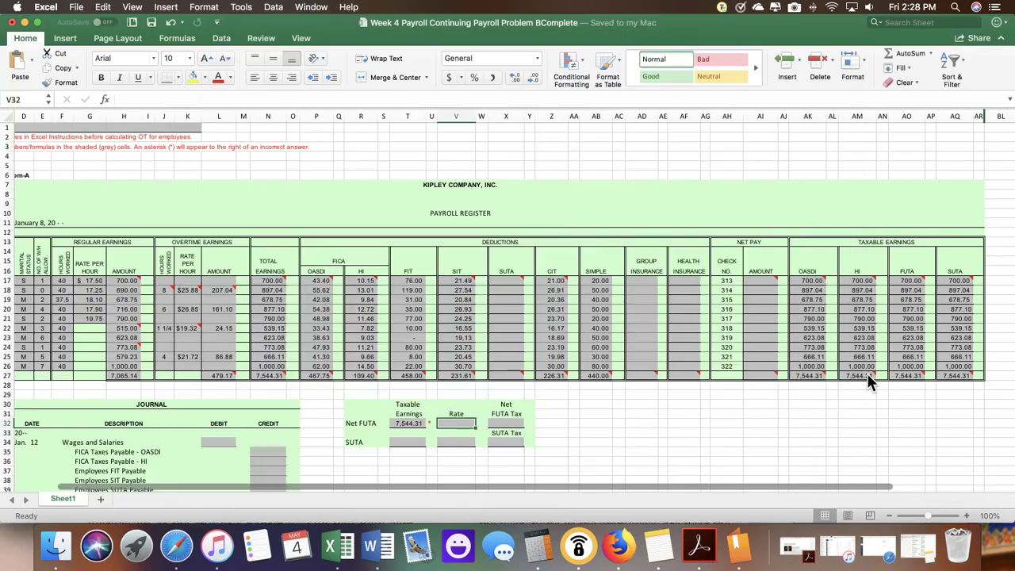
type("0")
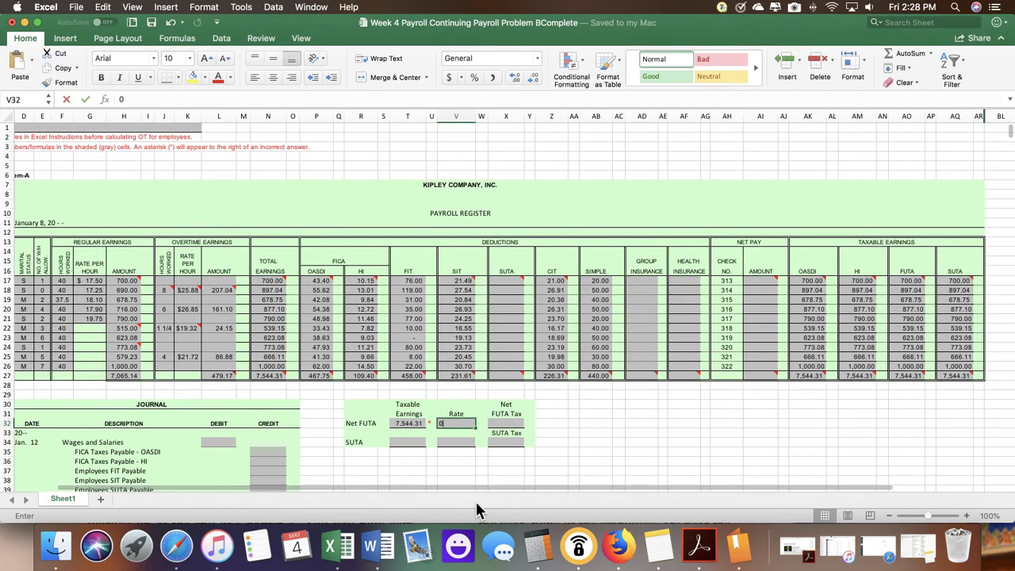
type("0.6%")
type("7544.2")
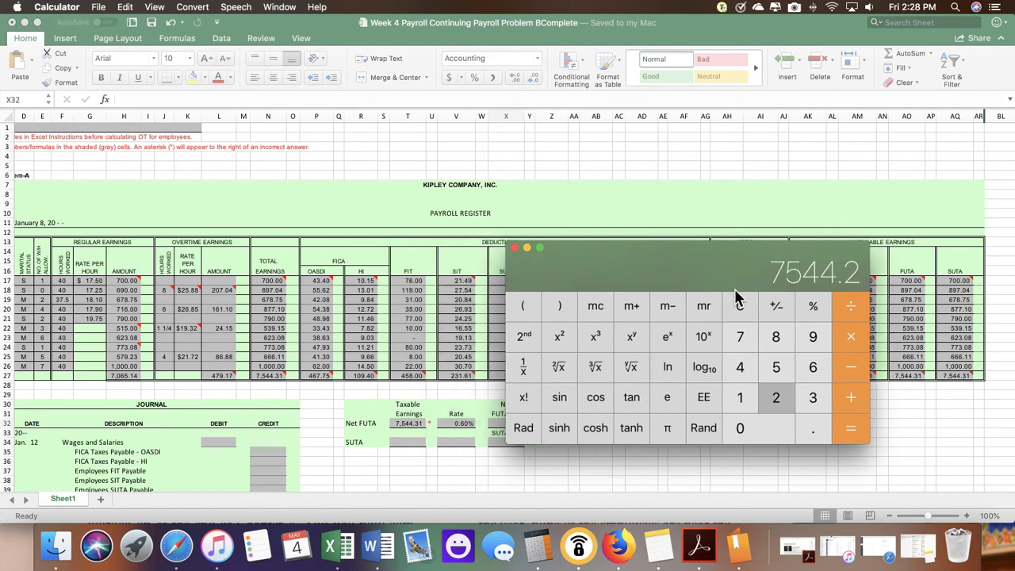
Multiply 7544.31 by 0.006 in Calculator to get 45.26586
left_click(523, 337)
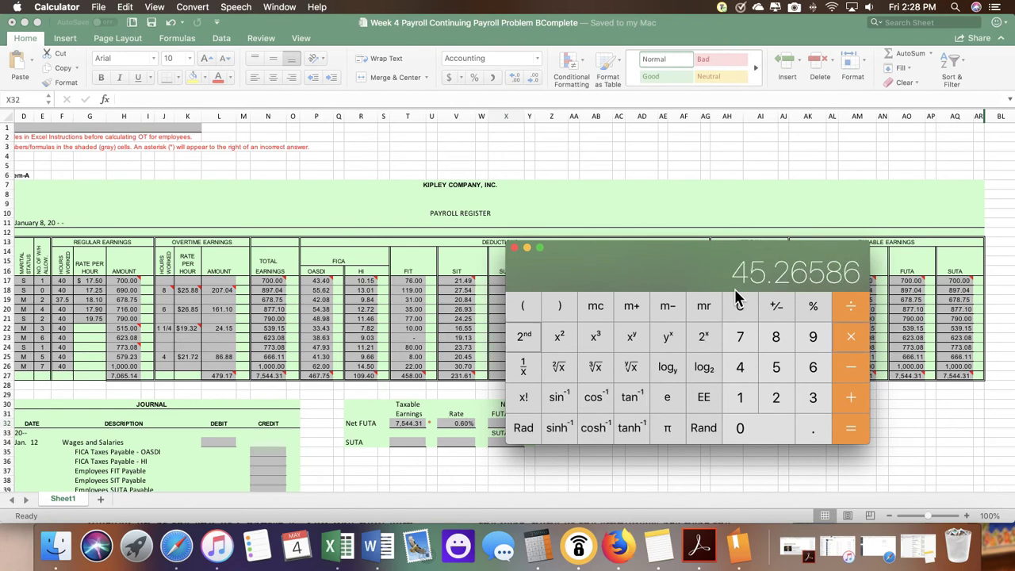
left_click(523, 337)
type("45.27")
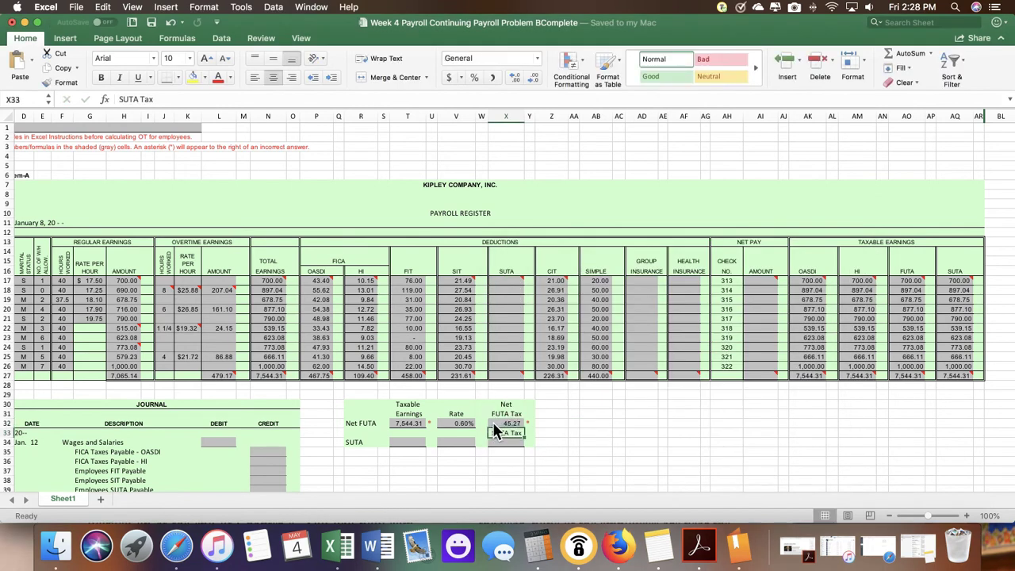
Enter 7,544.31 as the SUTA taxable earnings in cell T34
left_click(407, 443)
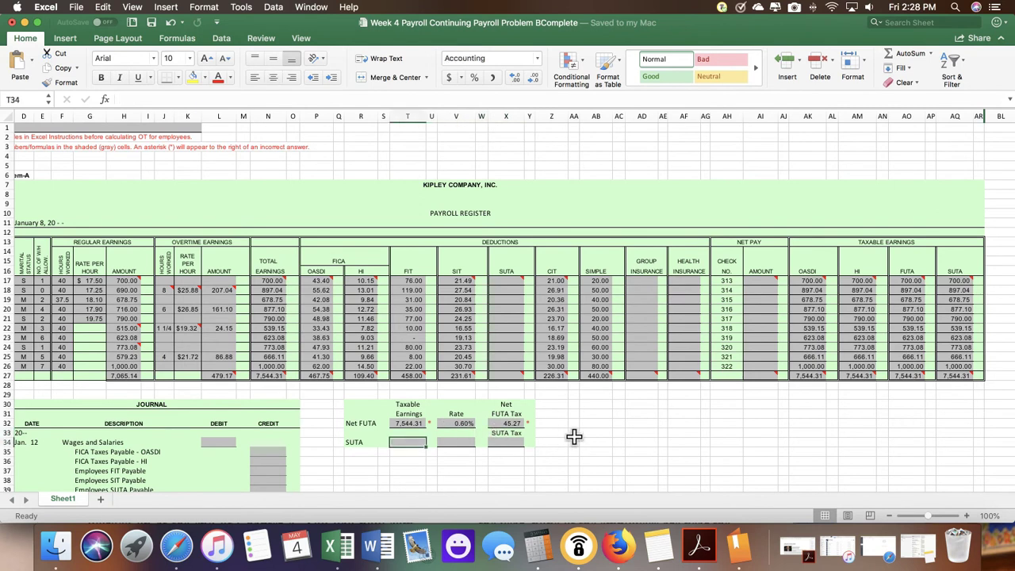
type("74")
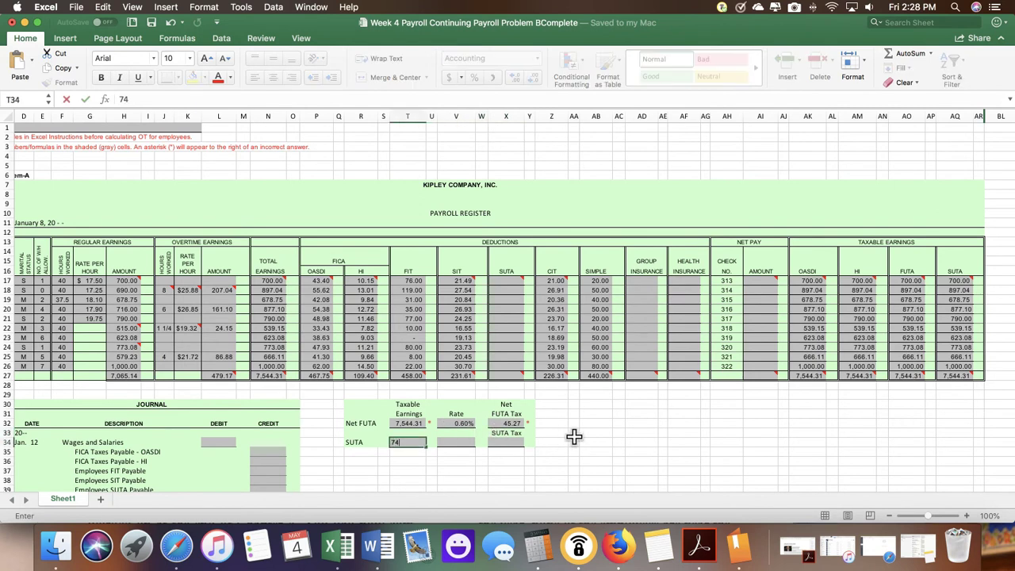
type("544.2")
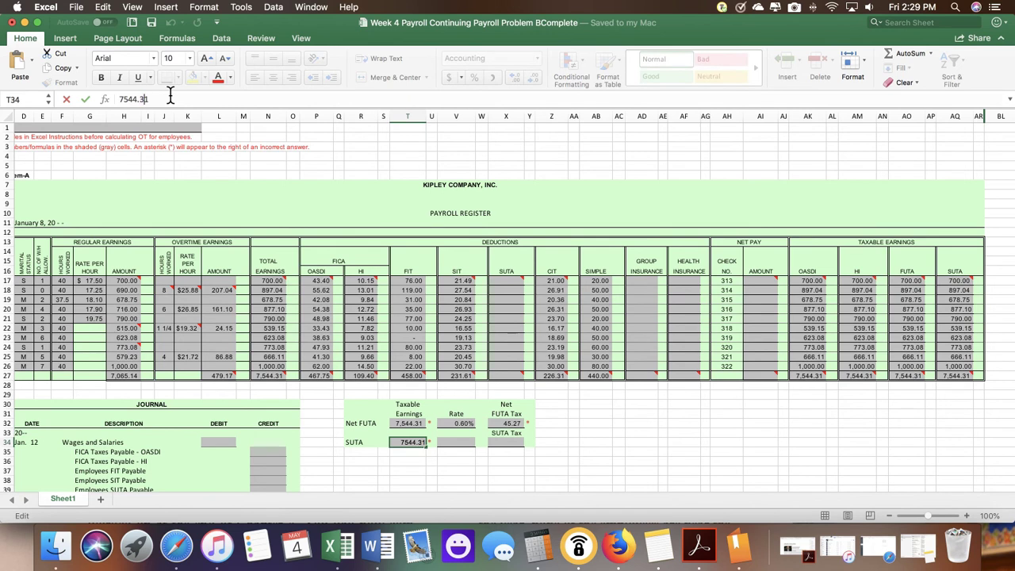
key("Enter")
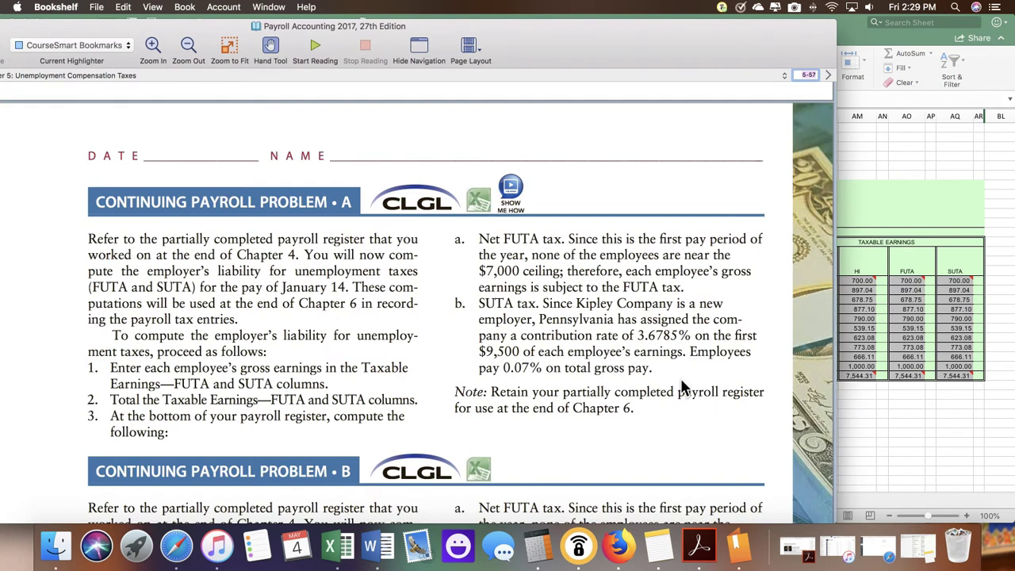
mouse_move(657, 372)
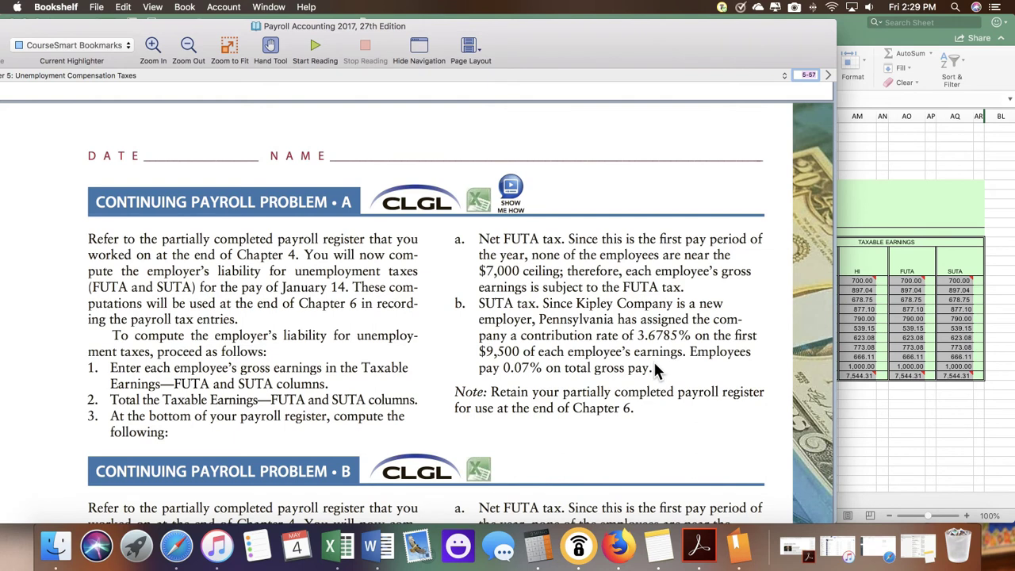
mouse_move(520, 385)
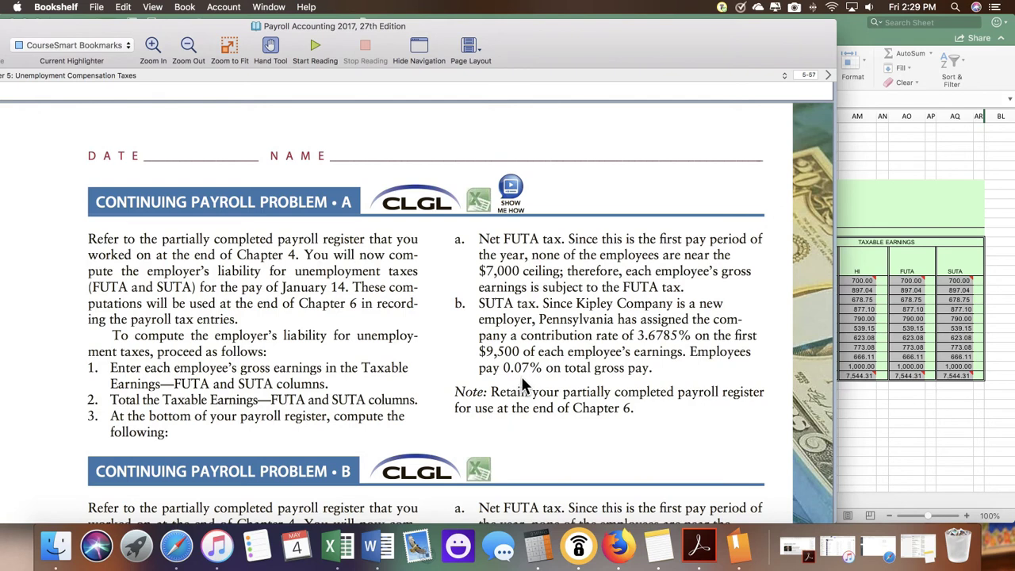
mouse_move(681, 375)
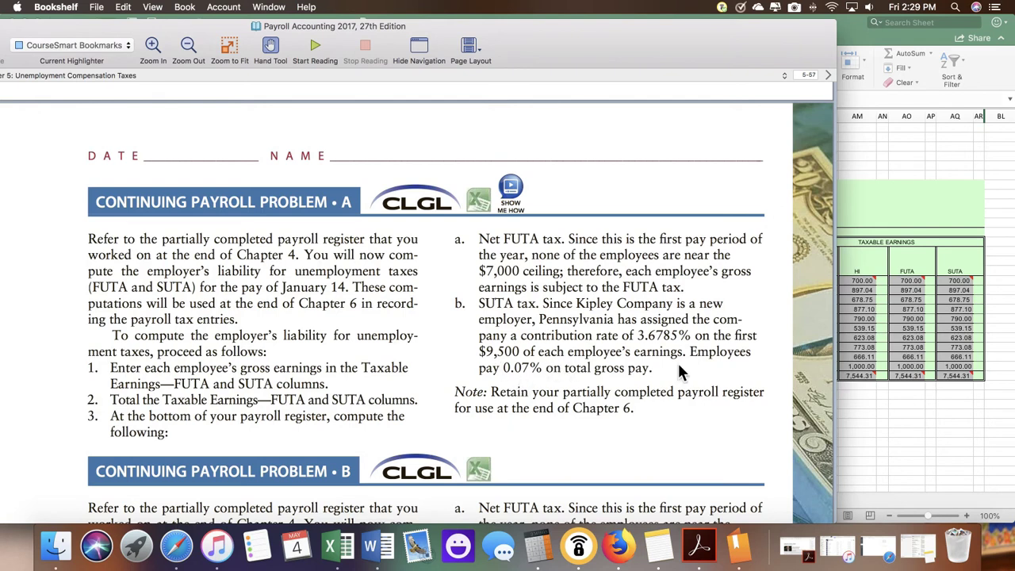
mouse_move(629, 351)
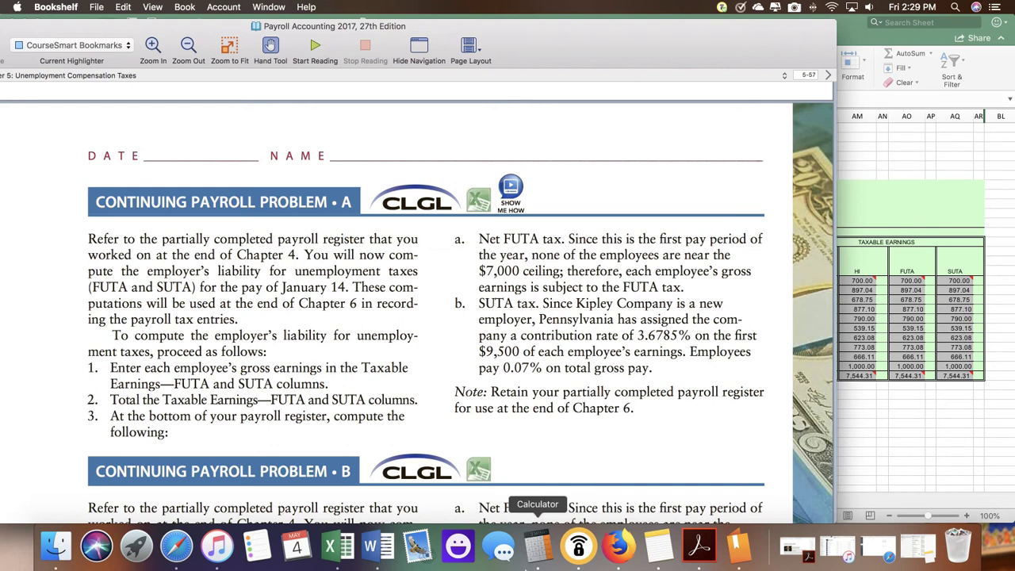
Clear the old FUTA result in Calculator and re-enter 7544.31
left_click(534, 548)
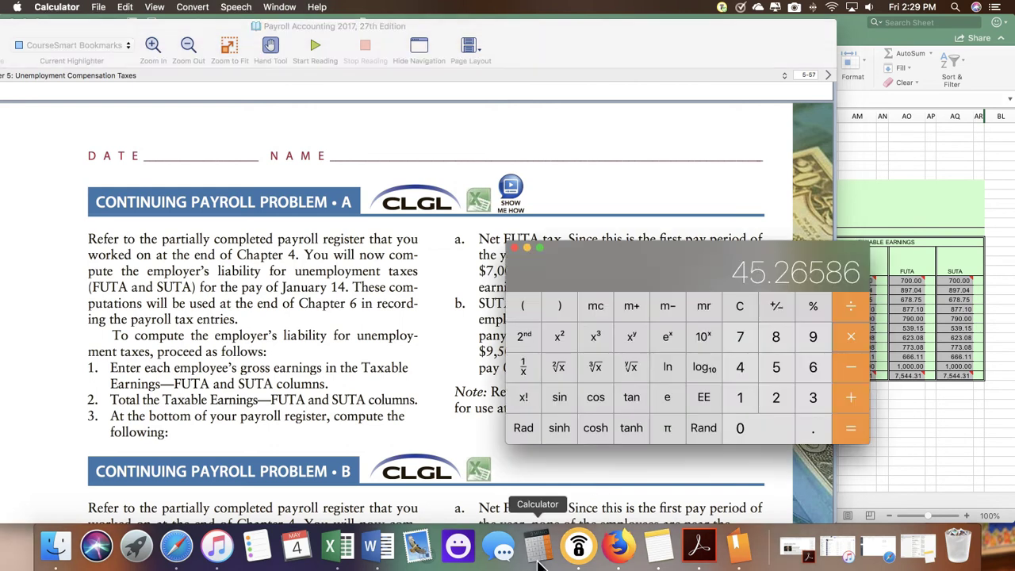
left_click(740, 306)
type("7544.21")
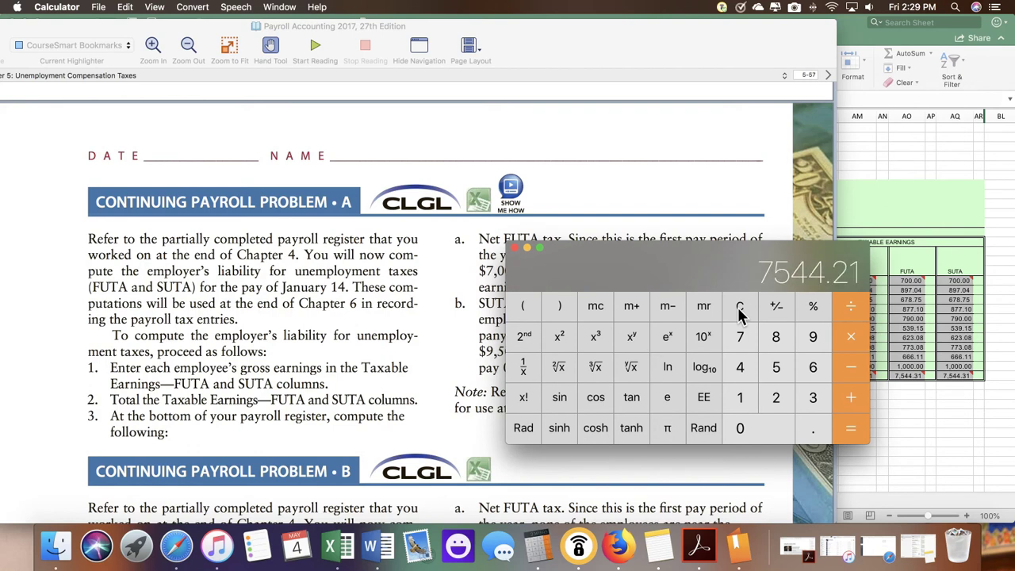
left_click(523, 336)
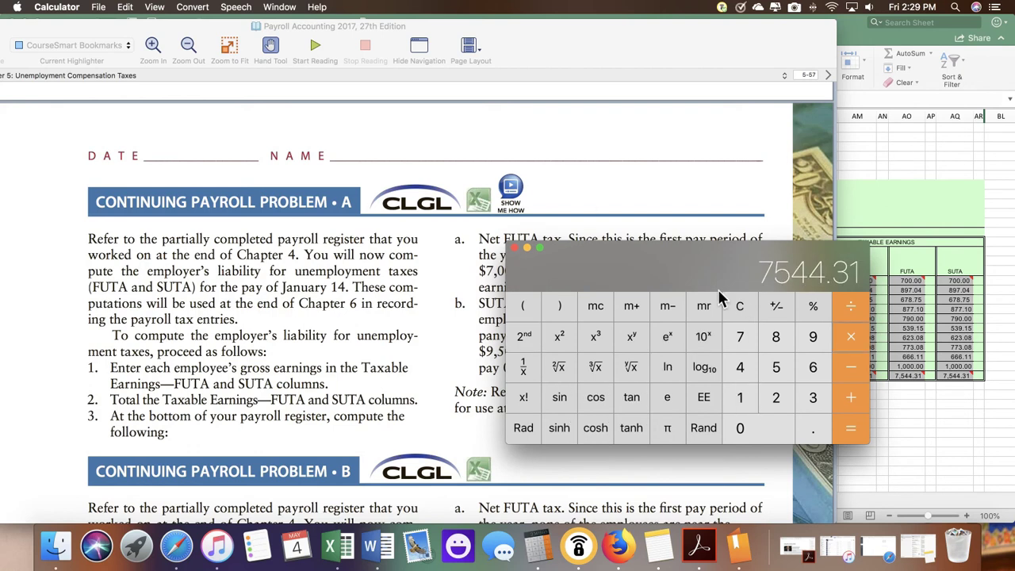
left_click_drag(717, 262, 667, 380)
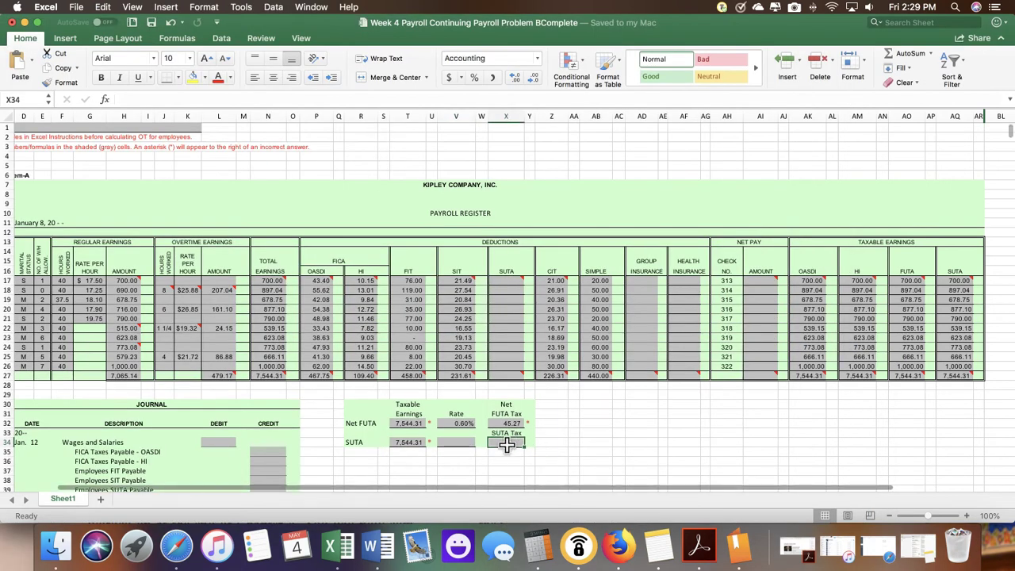
Enter 277.52 as net SUTA tax in X34 and 0.036785 as the rate in V34
type("277.52")
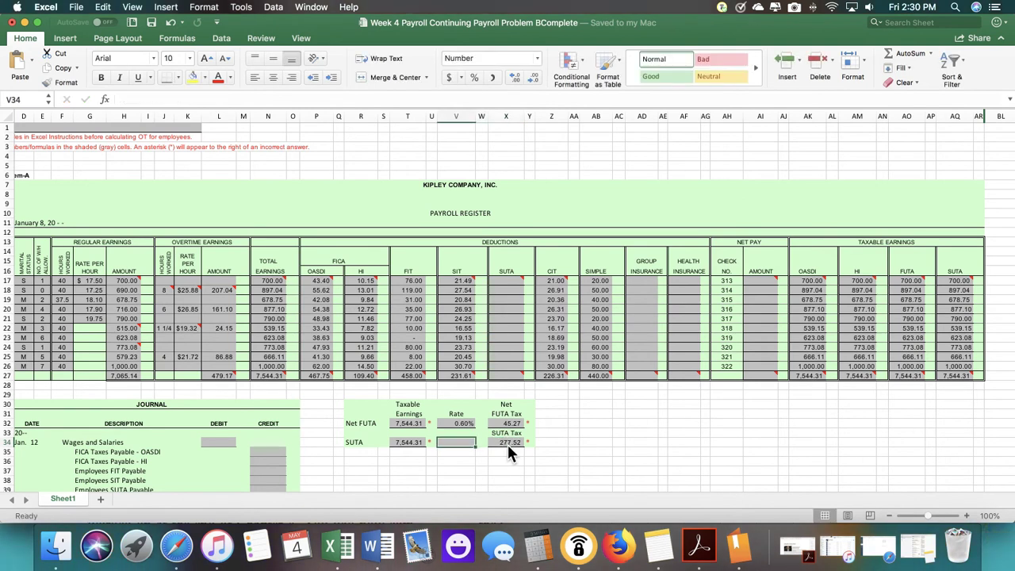
type("3.")
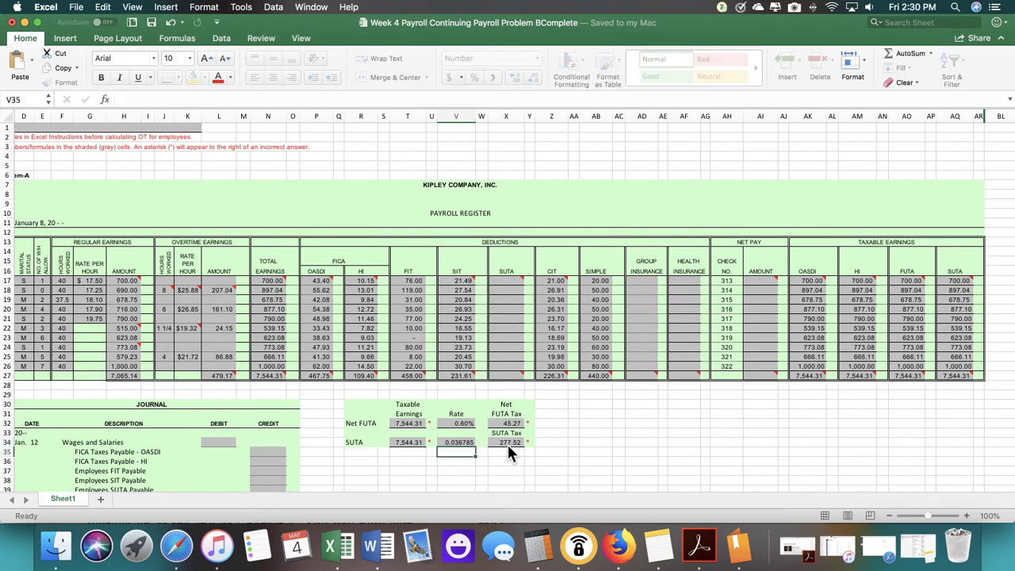
left_click(508, 442)
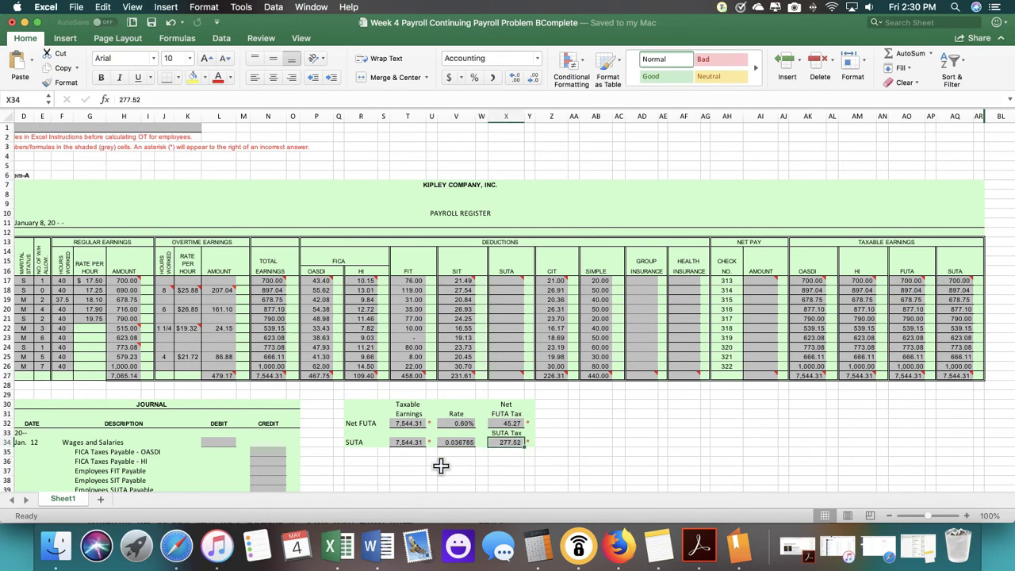
mouse_move(377, 545)
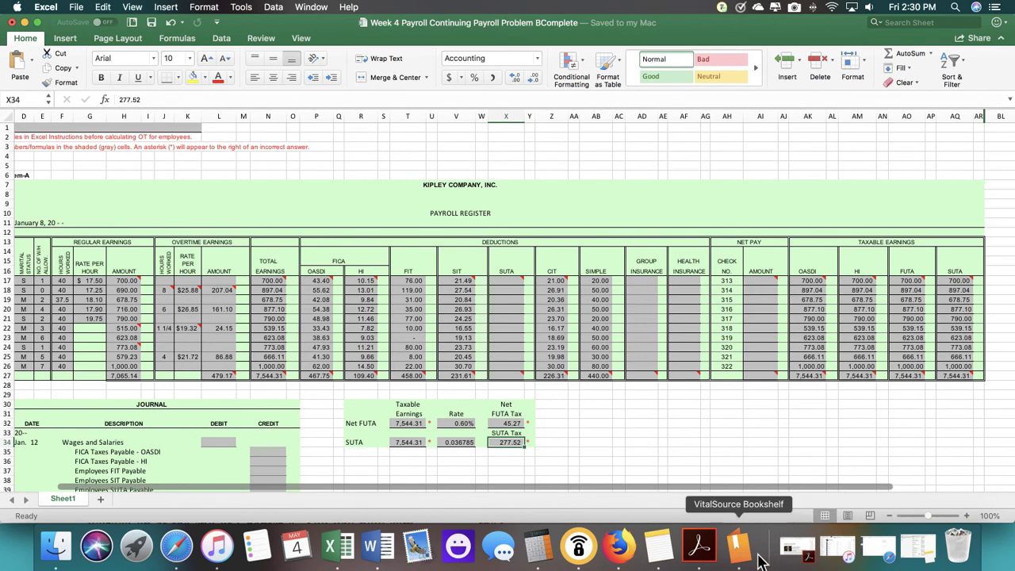
Highlight the 0.07% employee SUTA rate in the textbook and clear Calculator to 0
left_click(731, 555)
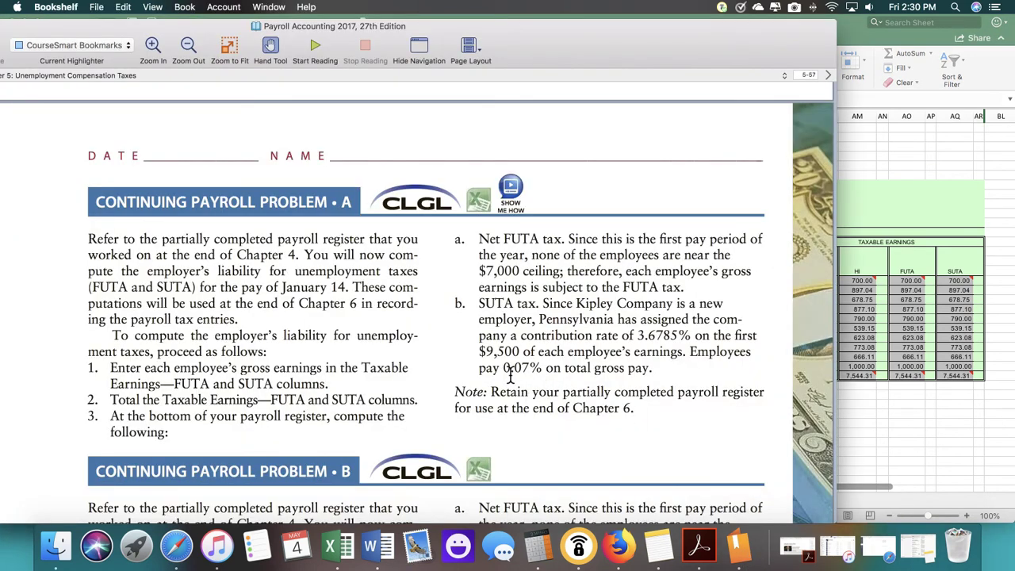
double_click(521, 368)
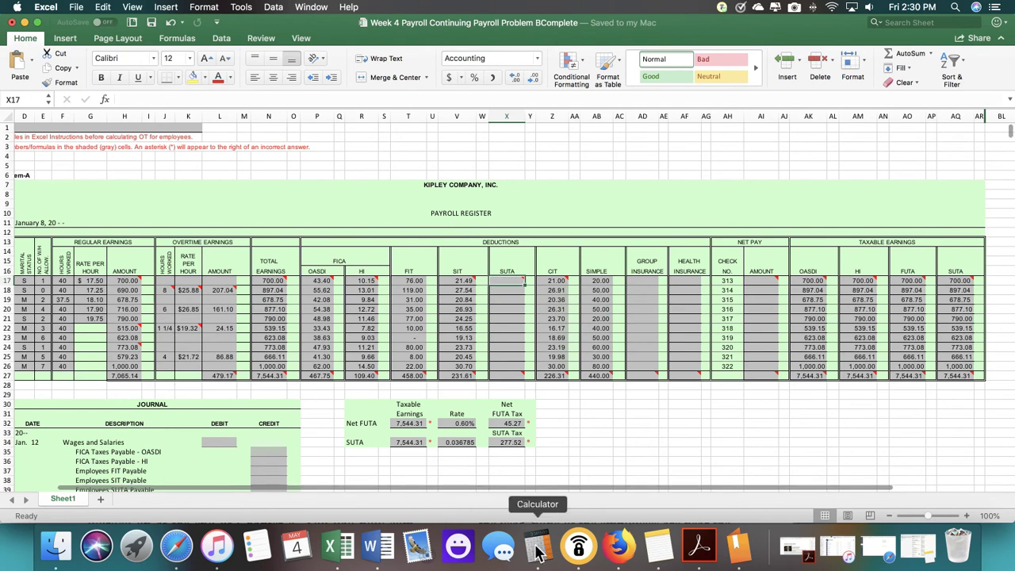
left_click(537, 546)
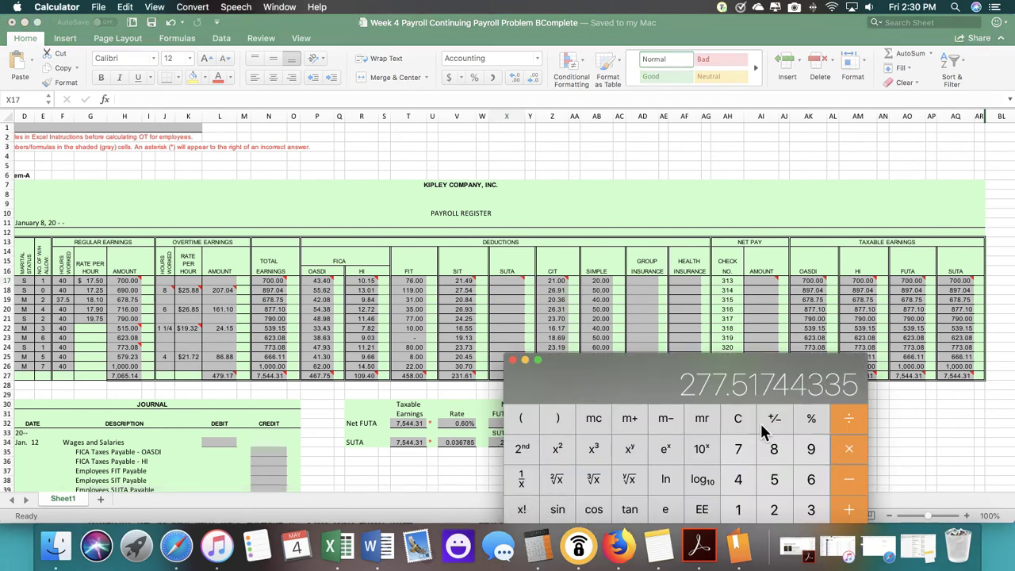
left_click(738, 419)
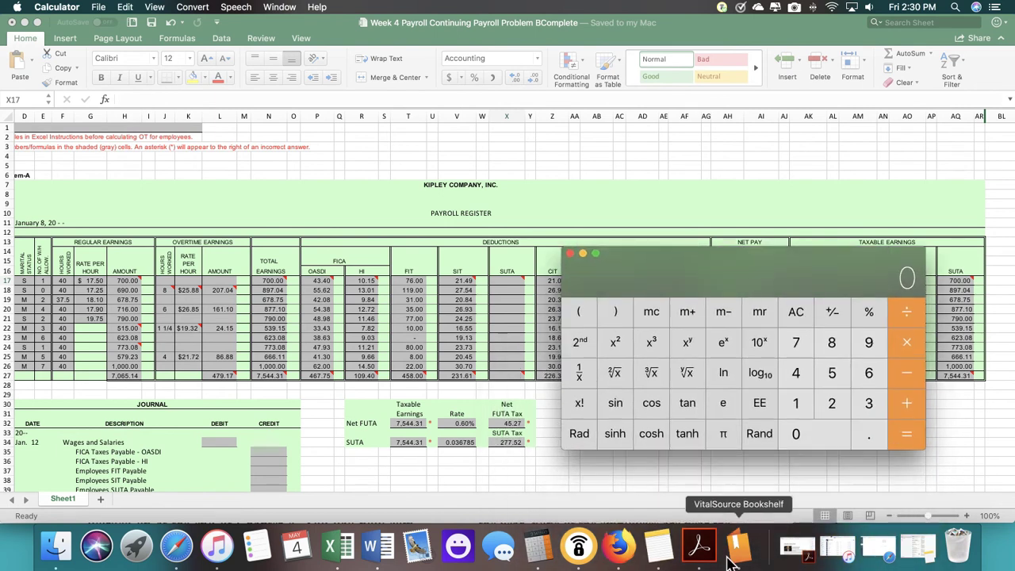
left_click(727, 545)
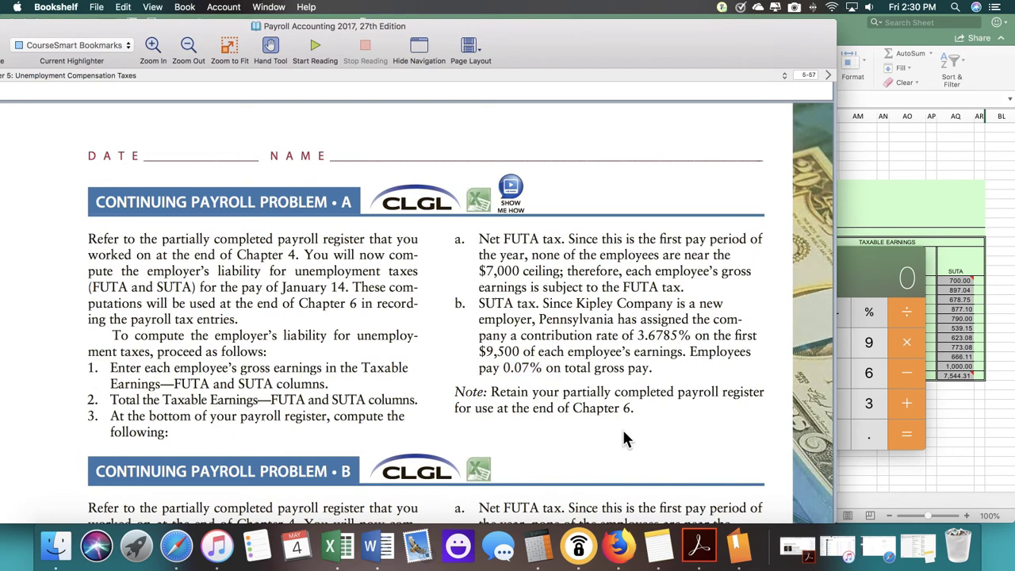
mouse_move(670, 89)
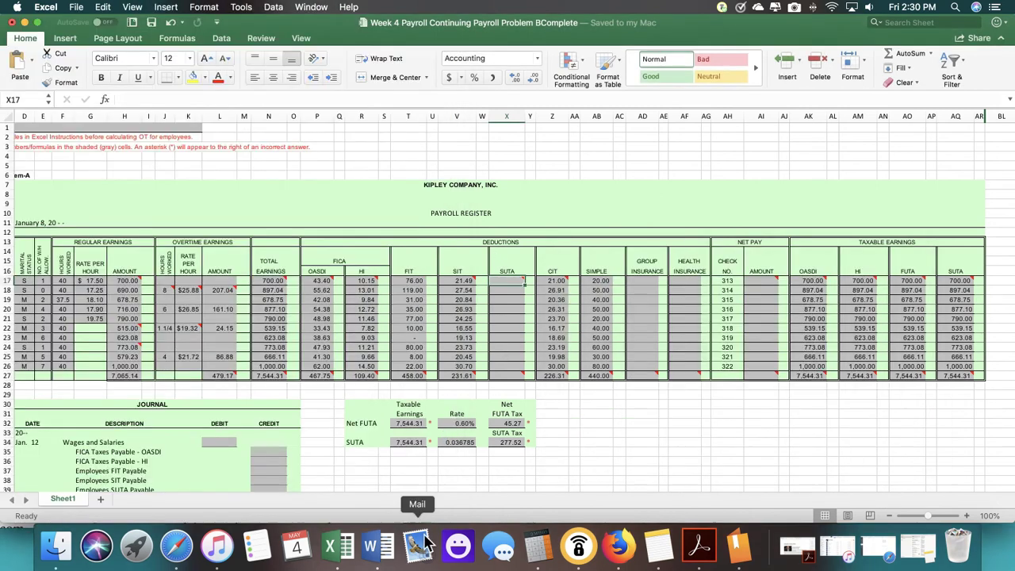
Enter 0.49 (700 × 0.07%) as the first employee's SUTA and zoom to 130%
left_click(537, 546)
type("700")
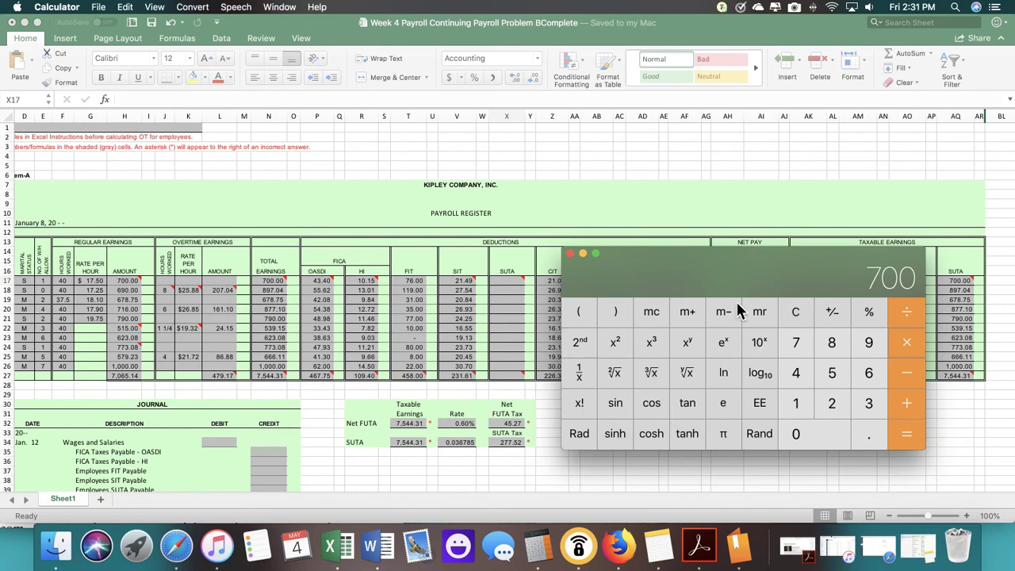
mouse_move(491, 401)
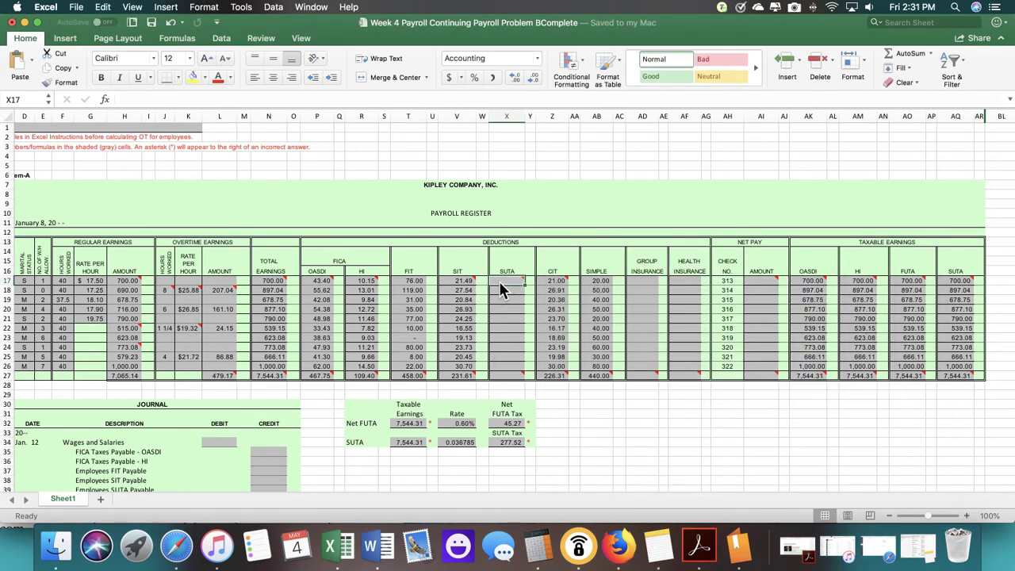
type(".49")
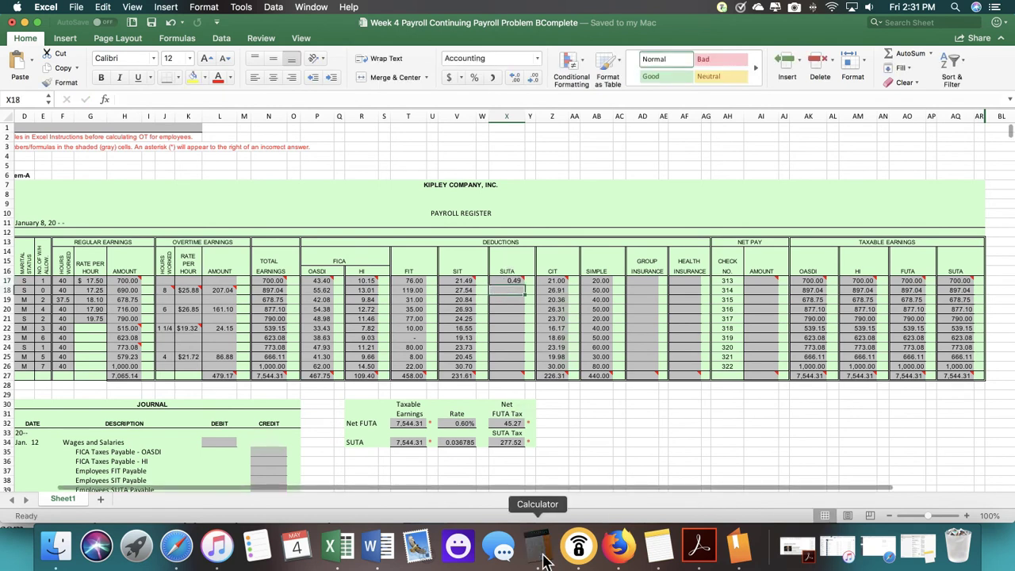
left_click(535, 542)
type("897.04")
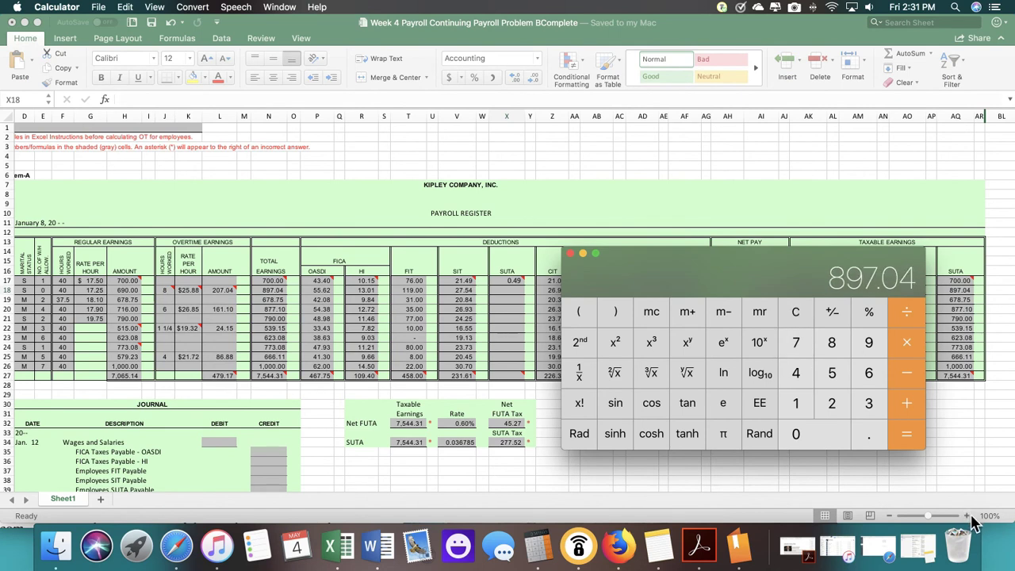
left_click(575, 253)
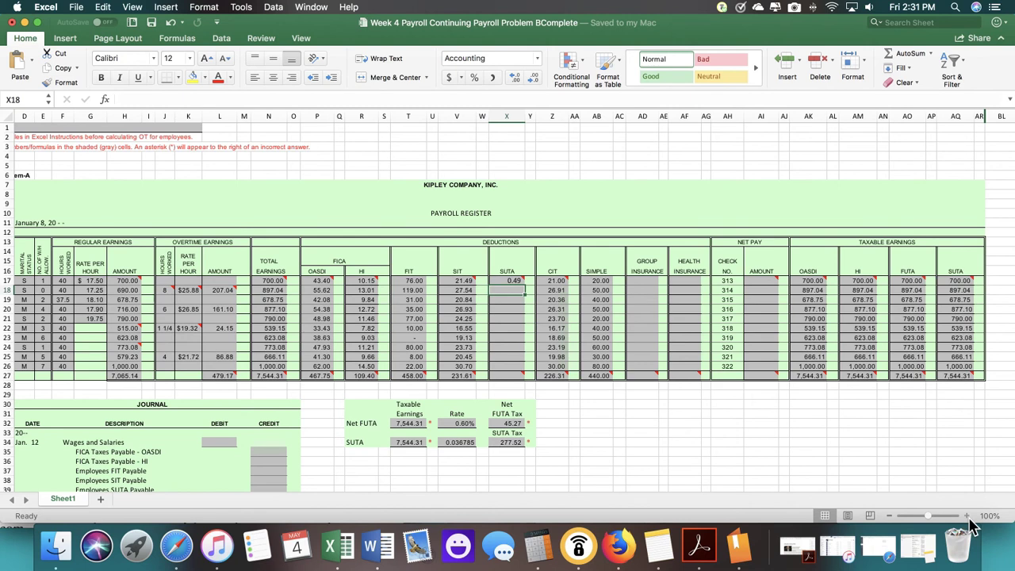
left_click(964, 512)
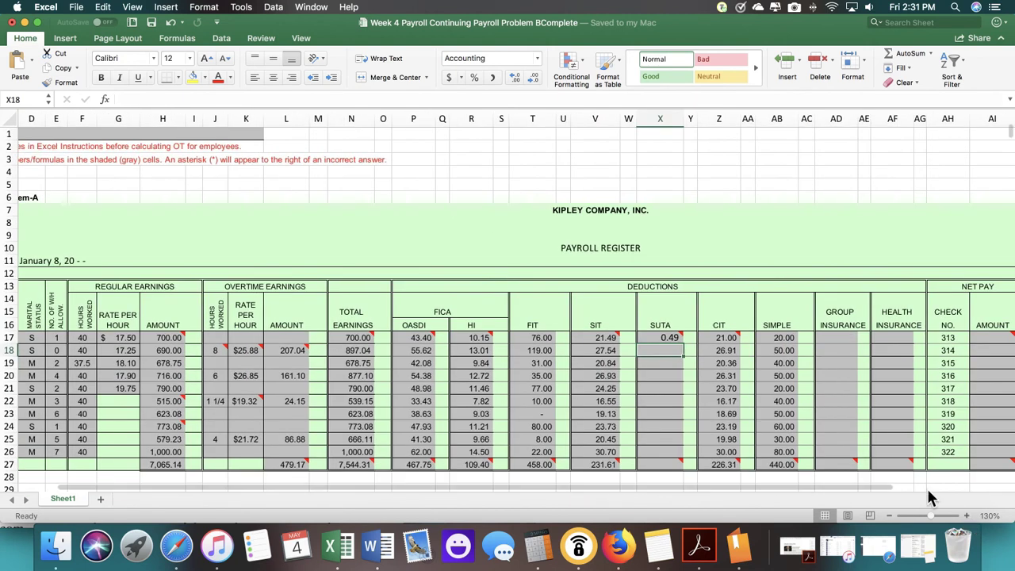
scroll("right", 3)
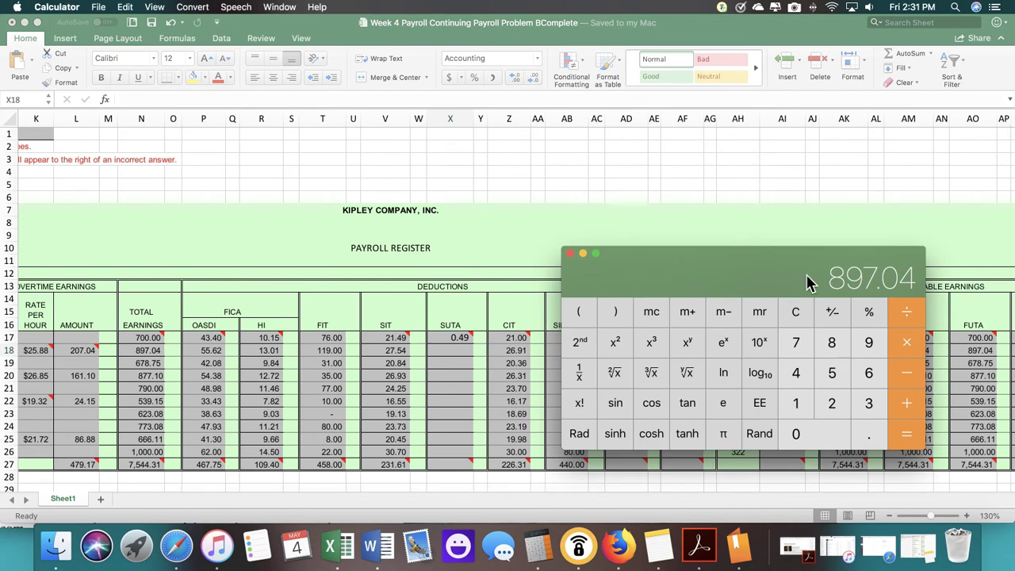
Compute 897.04 × 0.07% and enter 0.63 in X18
left_click(796, 312)
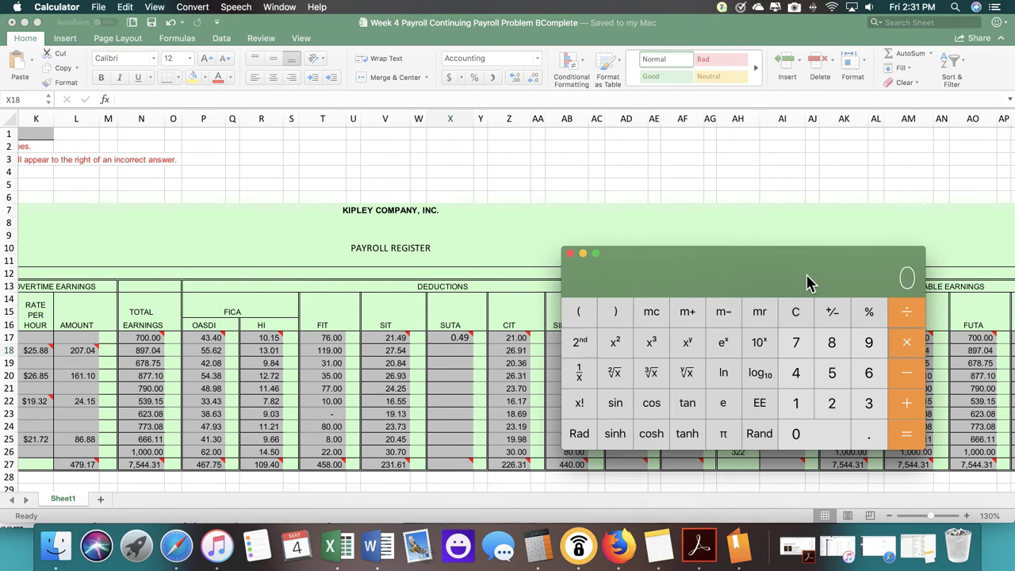
left_click(869, 434)
type(".627928")
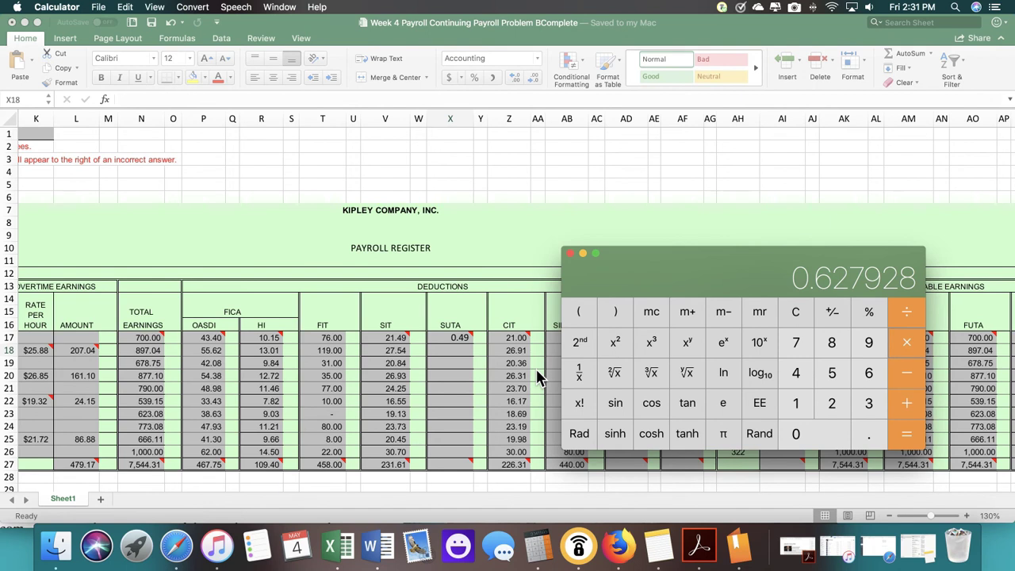
left_click(570, 253)
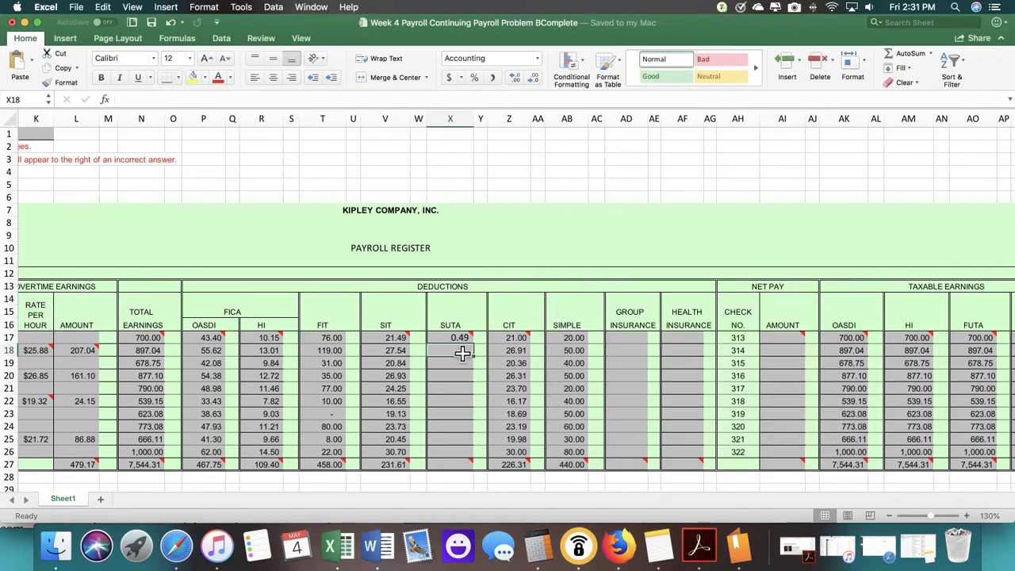
type("0.63")
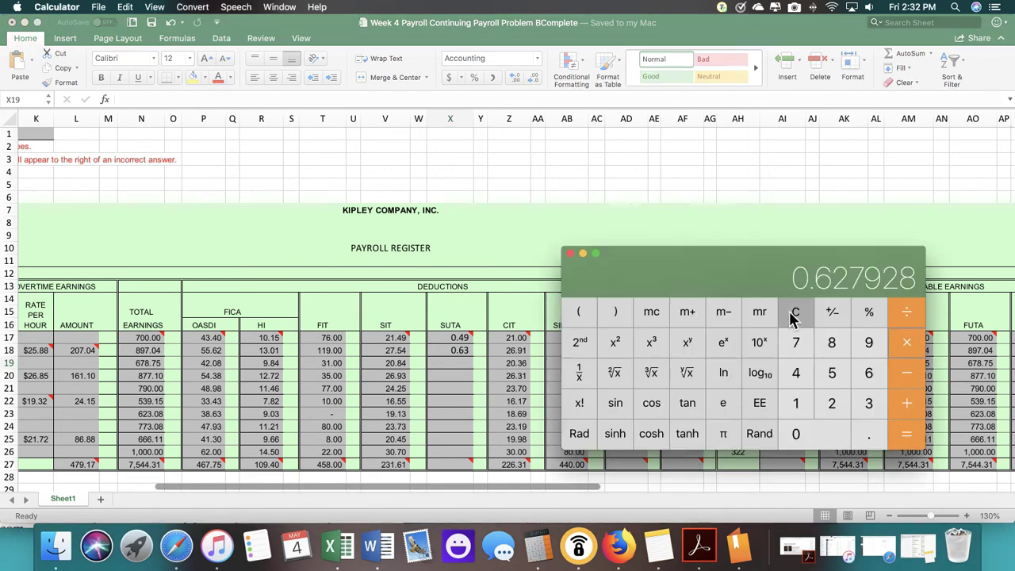
Enter =SUM(N19*0.07%) in X19 and fill it down through X26
left_click(795, 312)
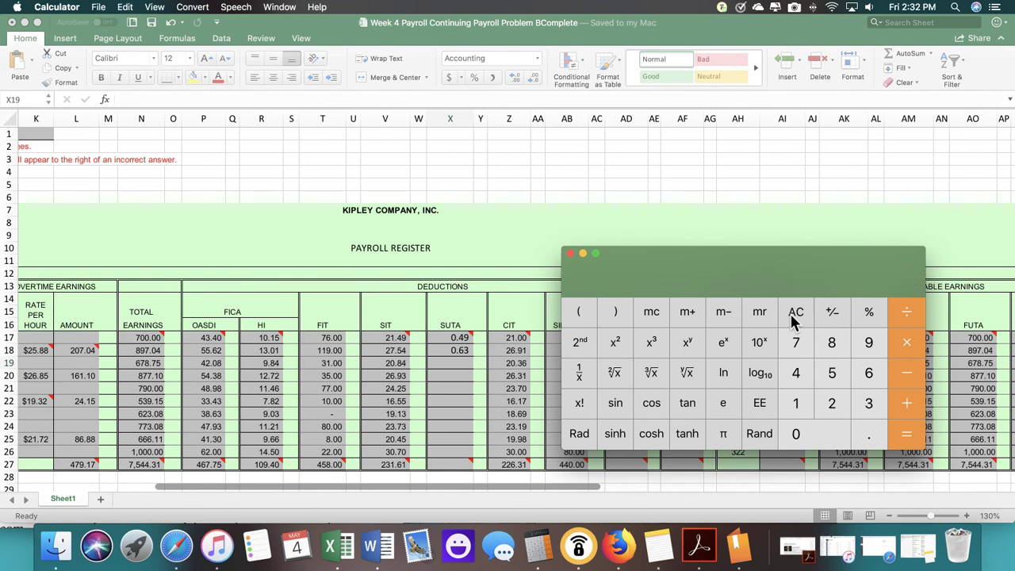
left_click(568, 253)
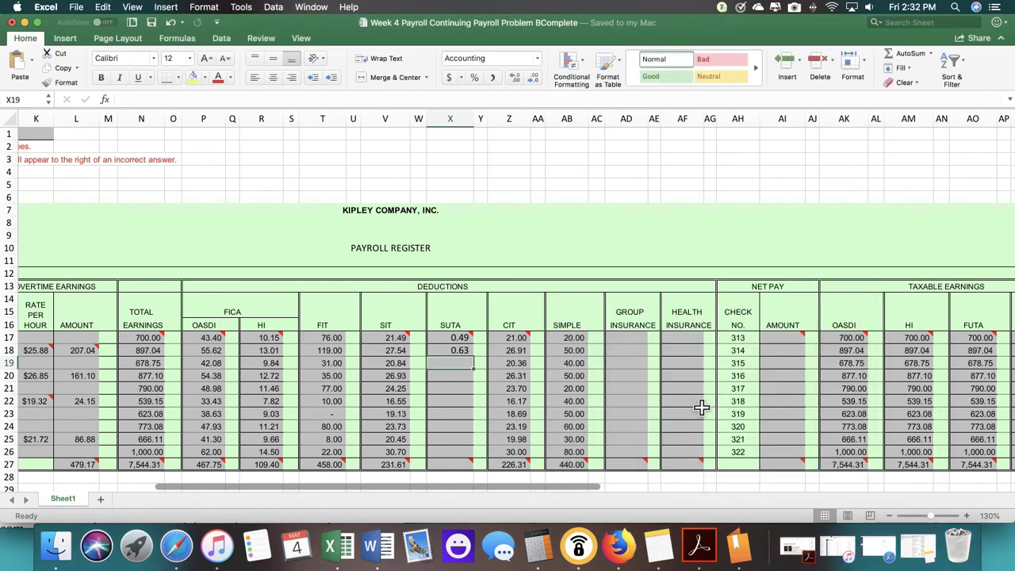
type("=sum(")
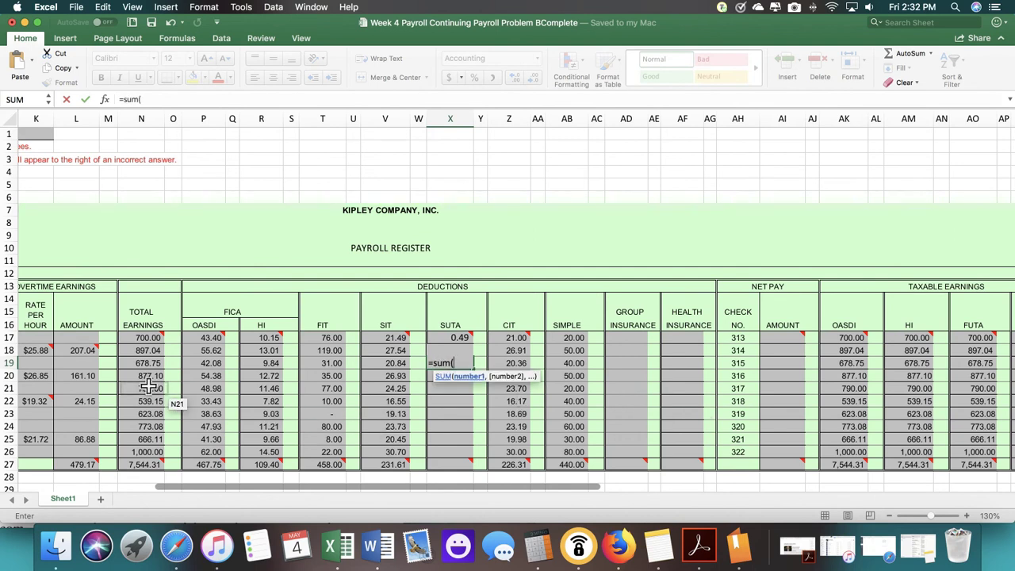
left_click(141, 363)
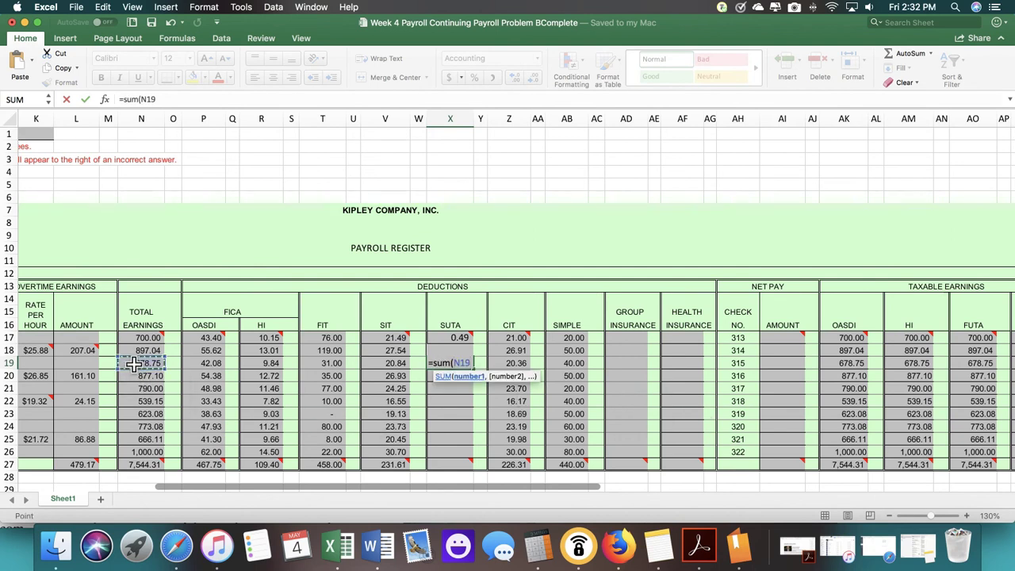
type("*")
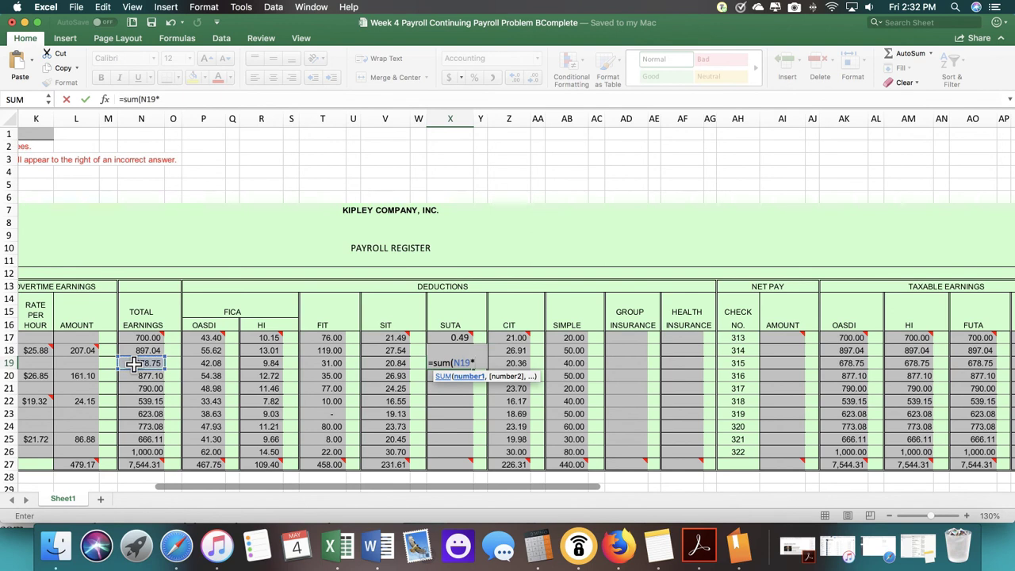
type(".07")
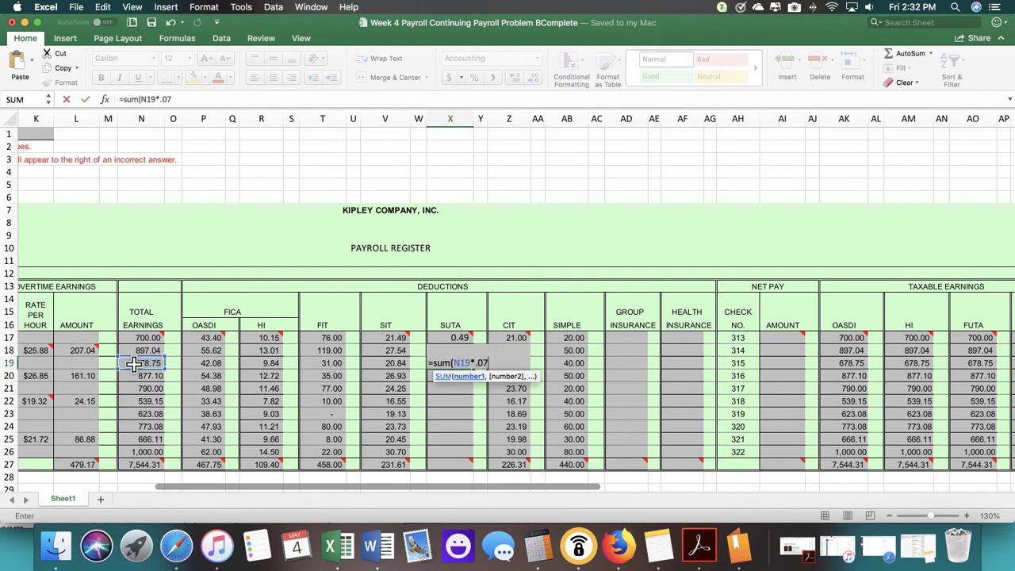
type("%")
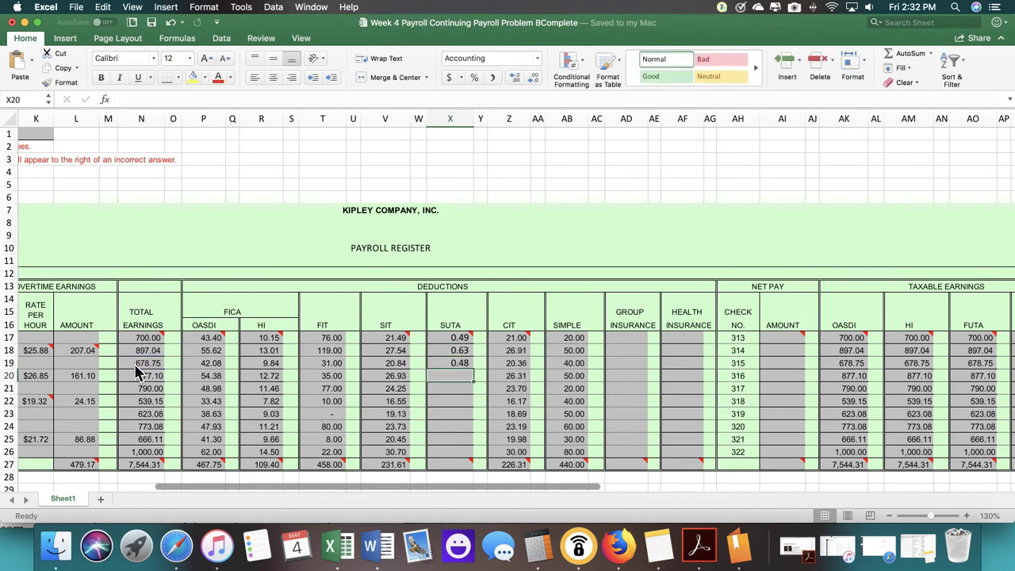
left_click(449, 364)
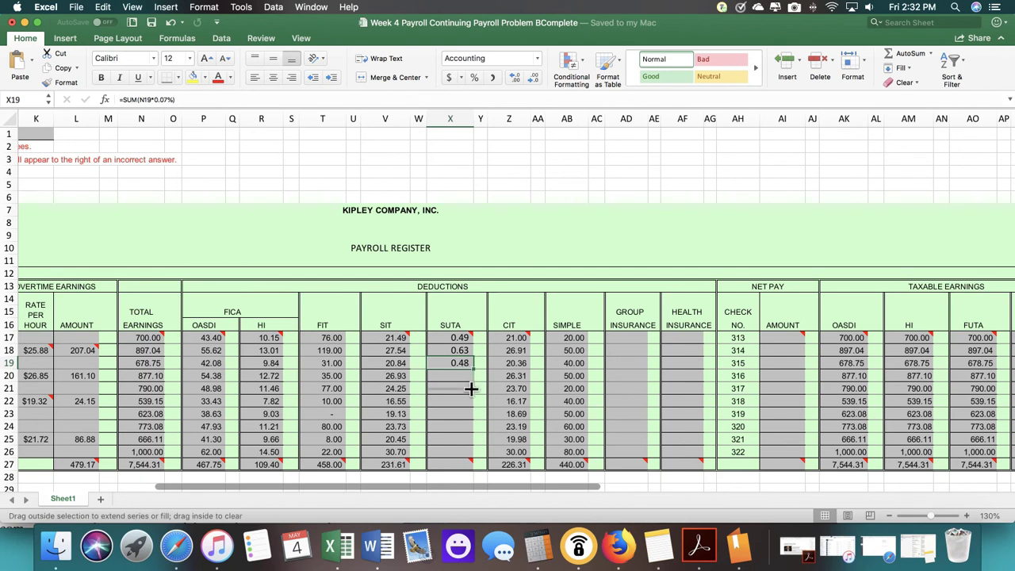
mouse_move(462, 451)
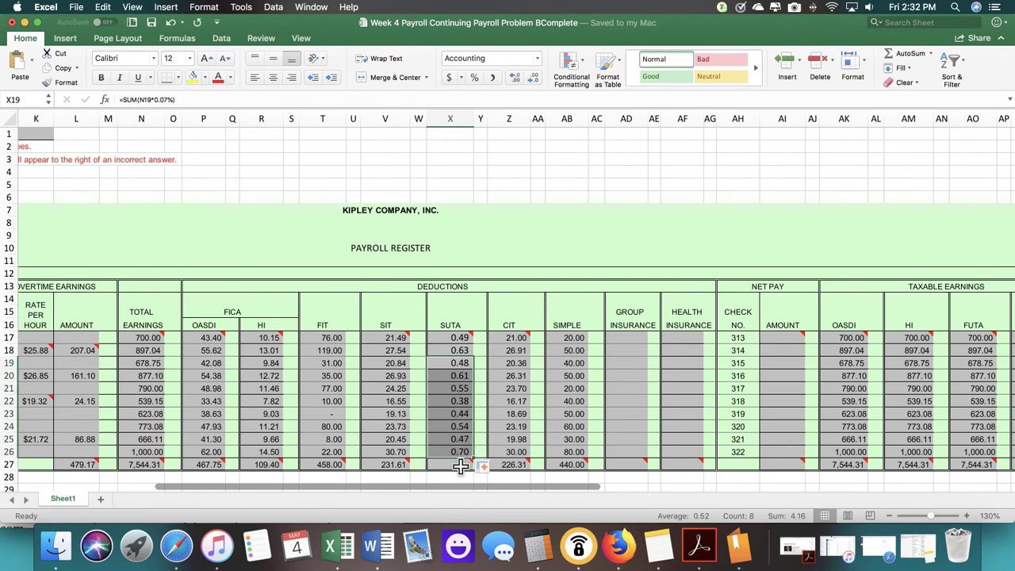
left_click(458, 465)
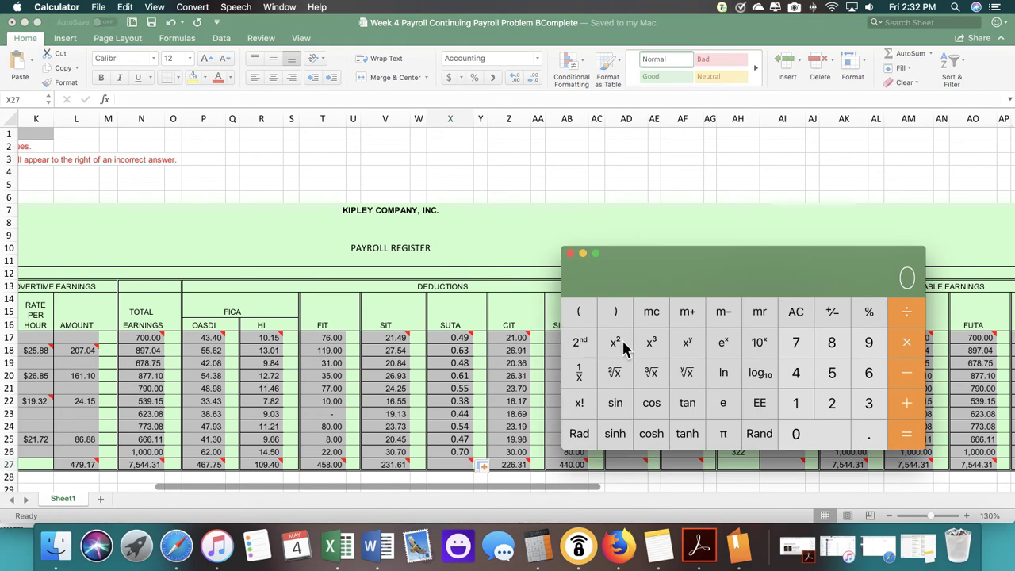
mouse_move(458, 403)
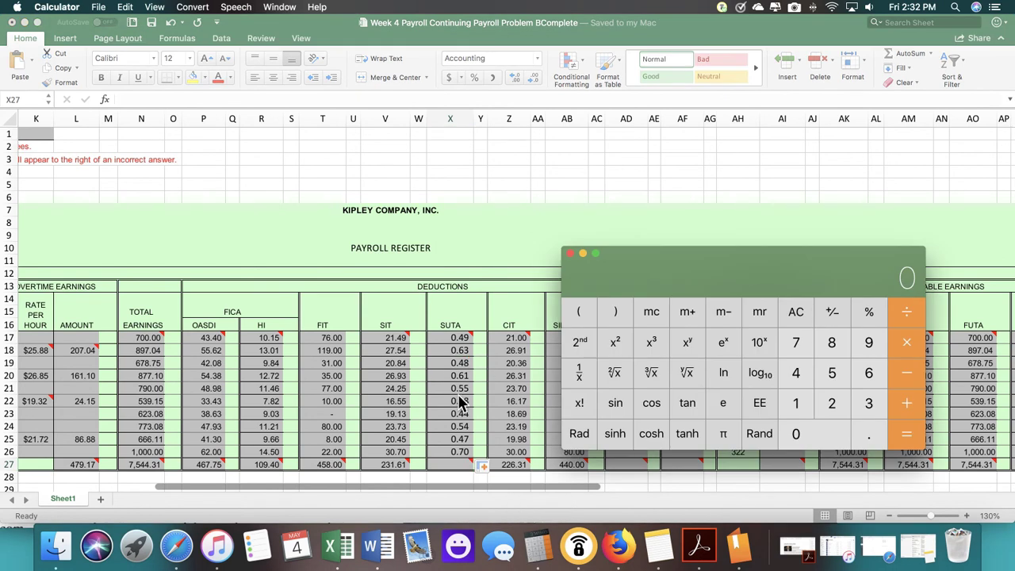
mouse_move(859, 449)
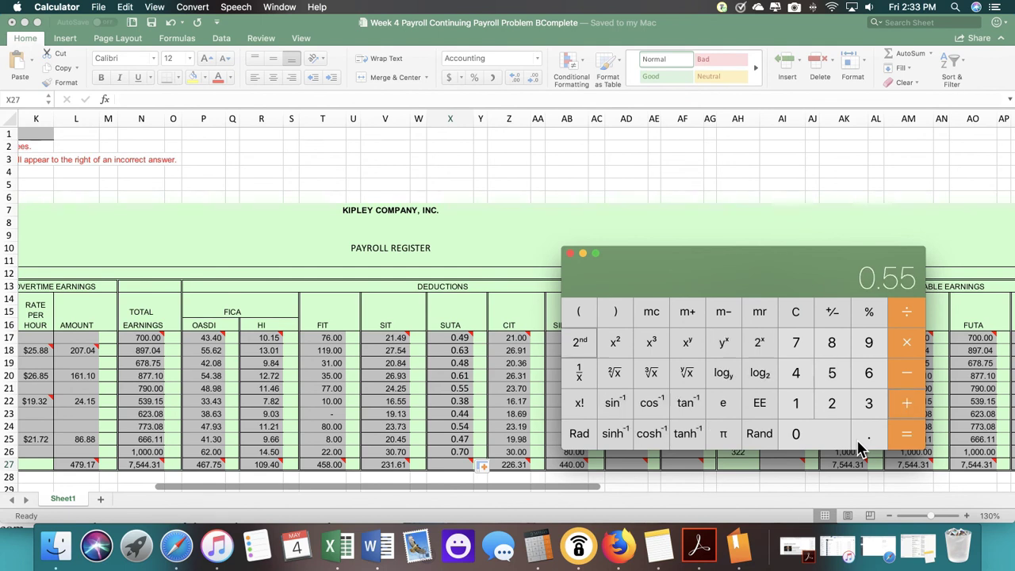
Clear Calculator and add the SUTA amounts 0.49 through 0.70 to total 5.29
left_click(579, 342)
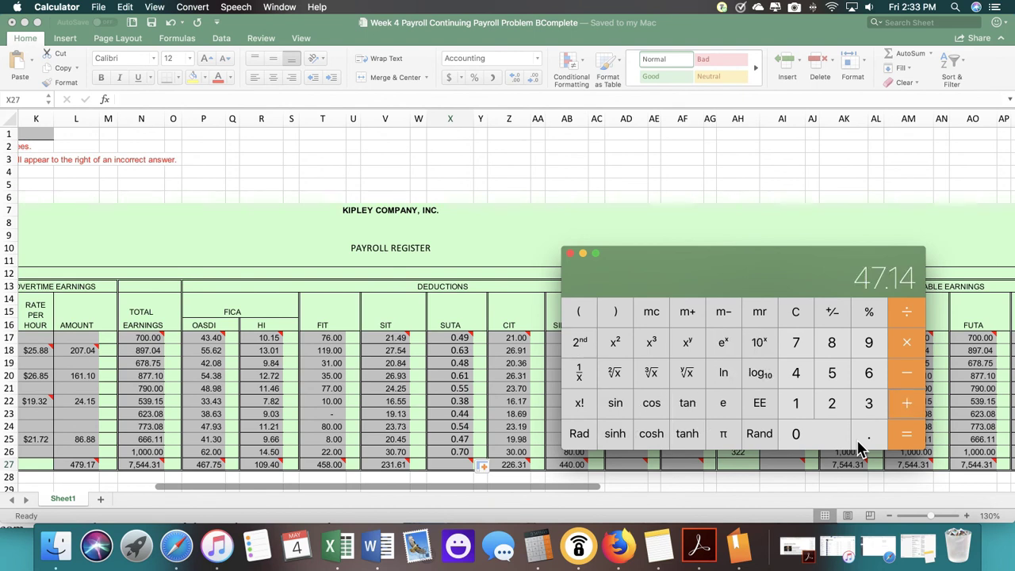
mouse_move(796, 313)
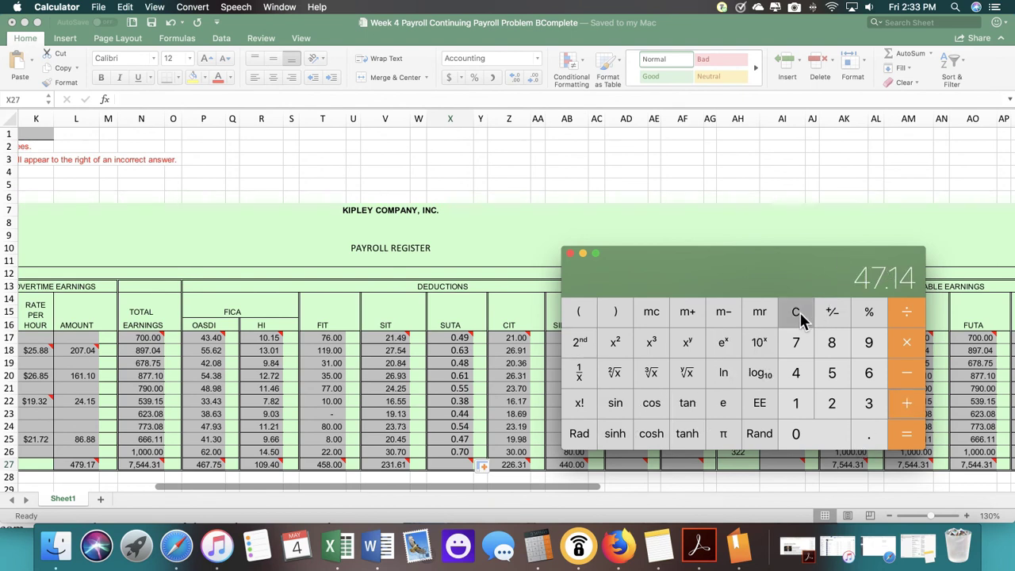
left_click(795, 312)
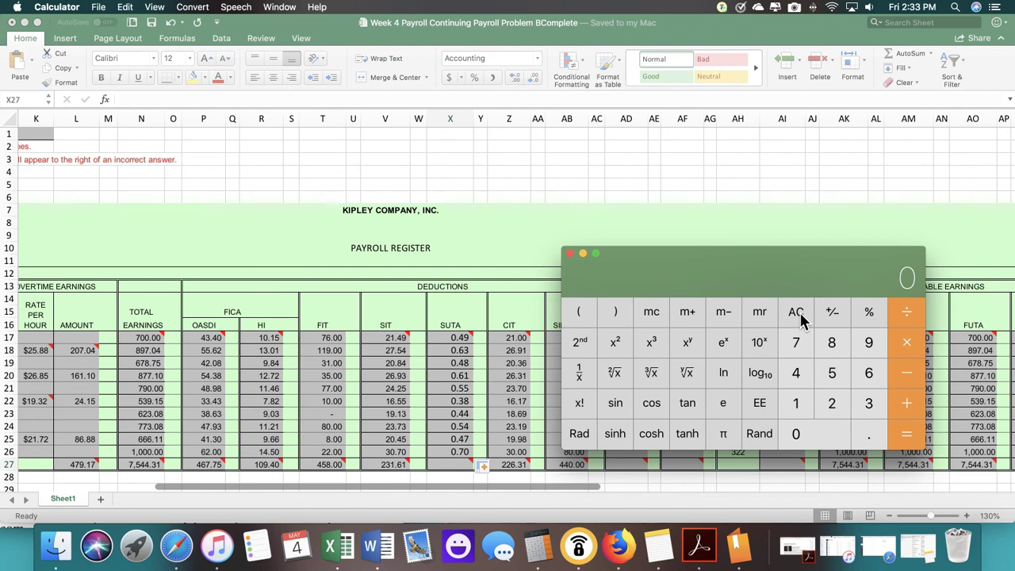
left_click(795, 312)
type(".61")
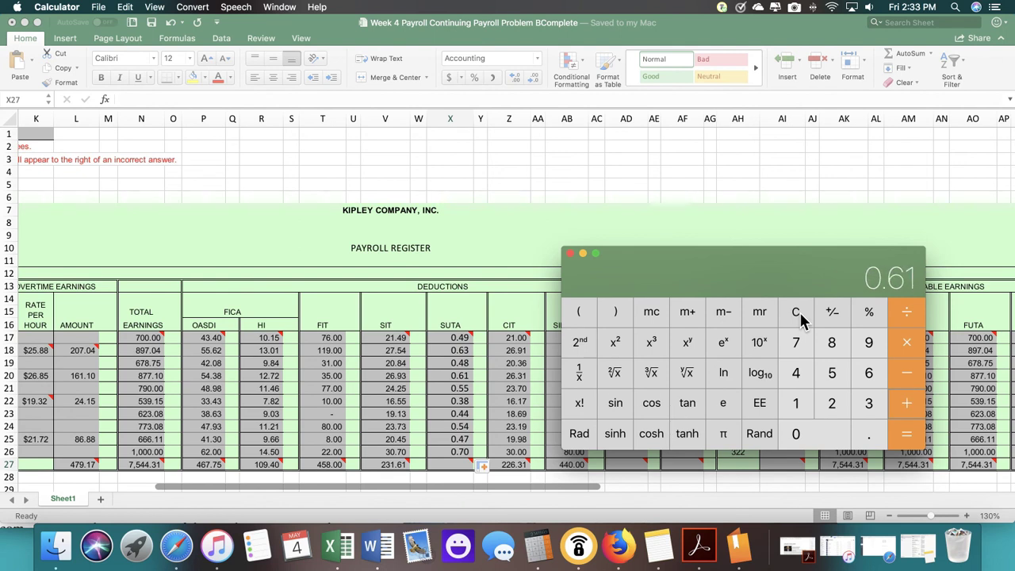
left_click(832, 373)
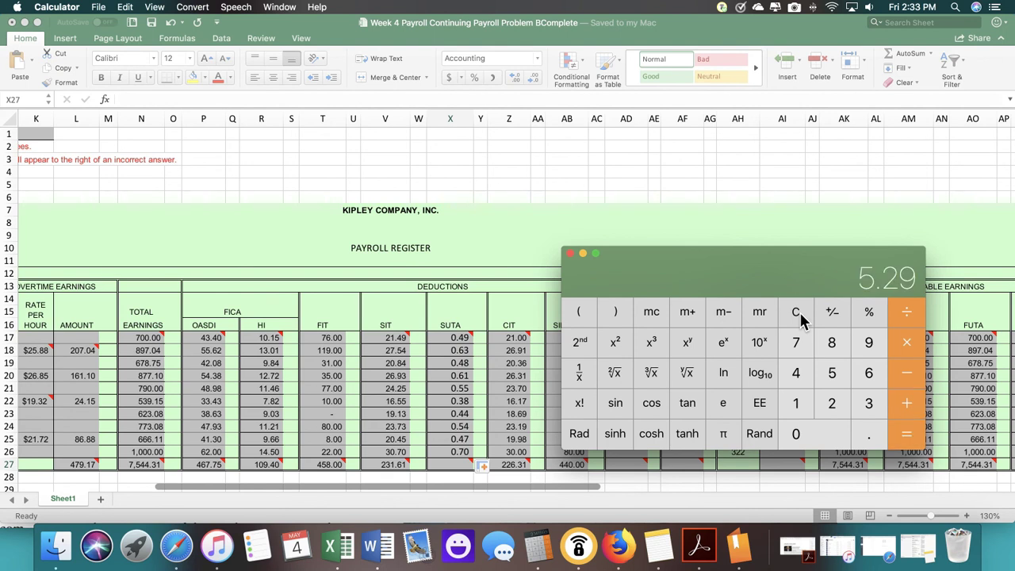
left_click(570, 253)
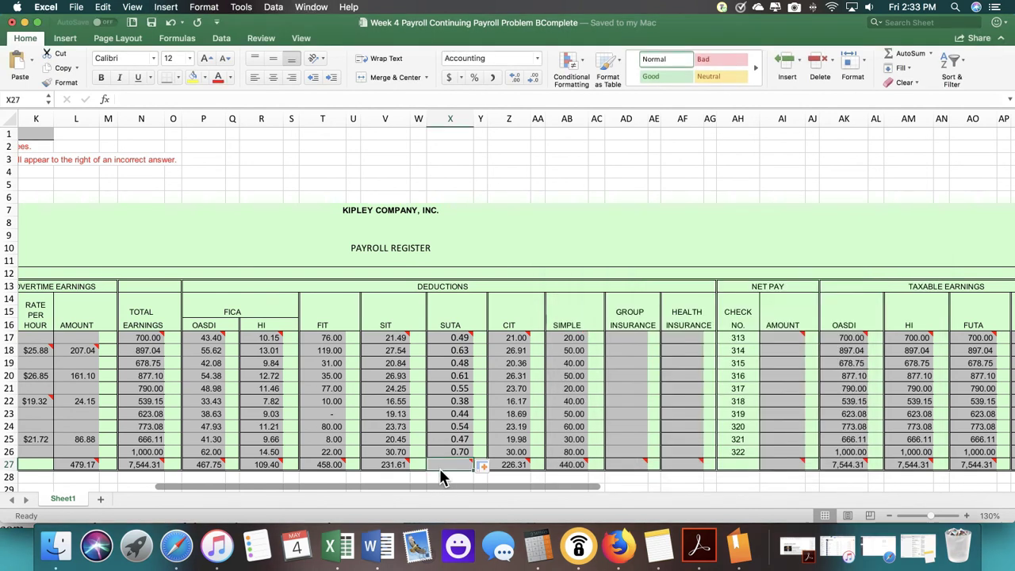
Enter =SUM(X17:X26) in X27 and correct the SUTA total to 5.29
type("=sum(")
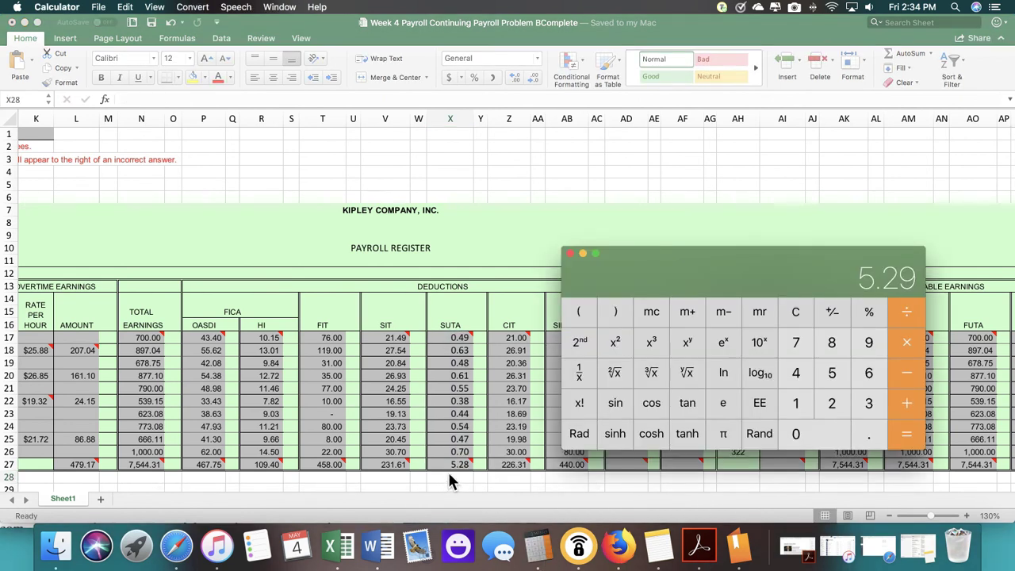
mouse_move(477, 495)
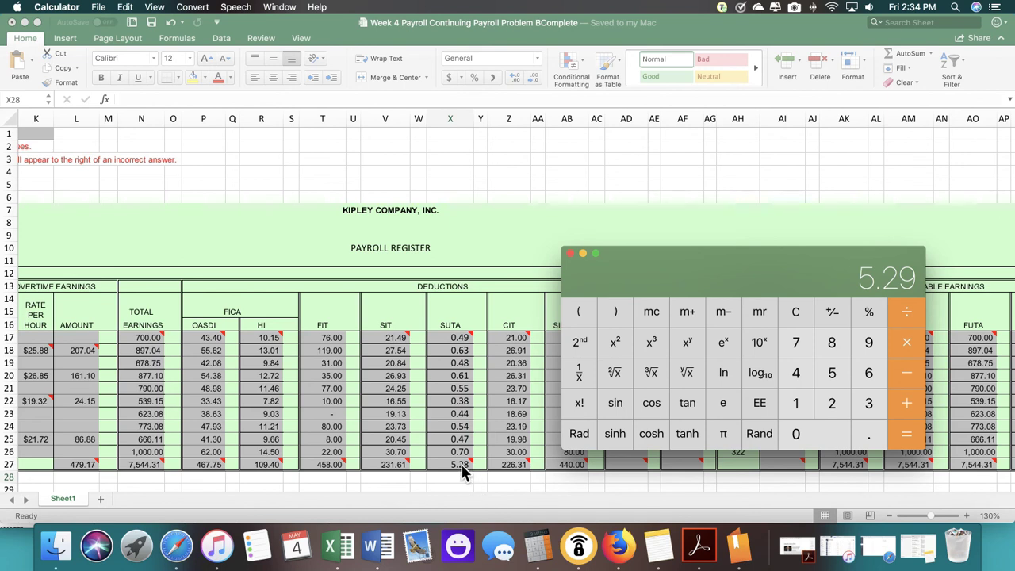
left_click(570, 253)
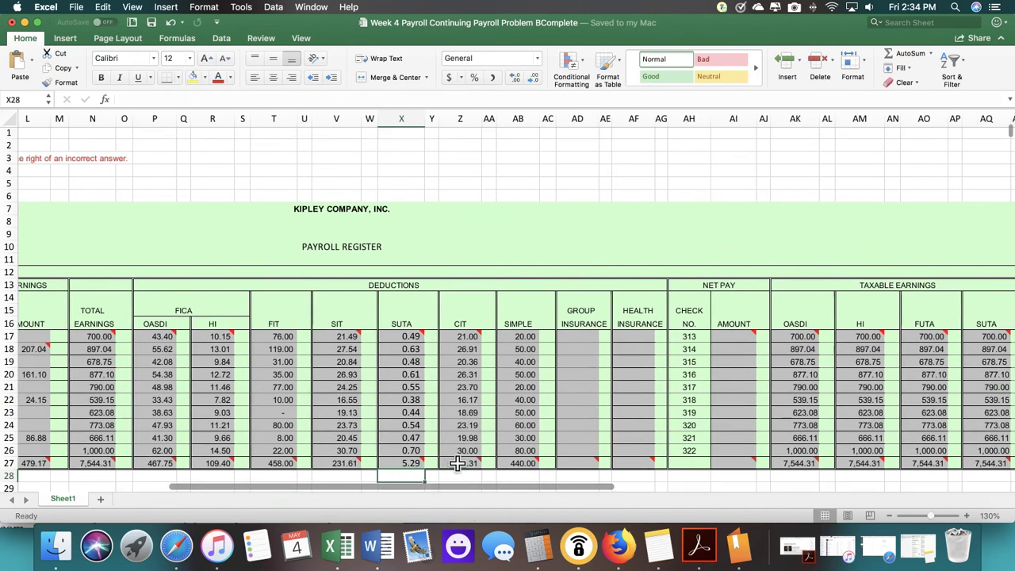
scroll("down", 3)
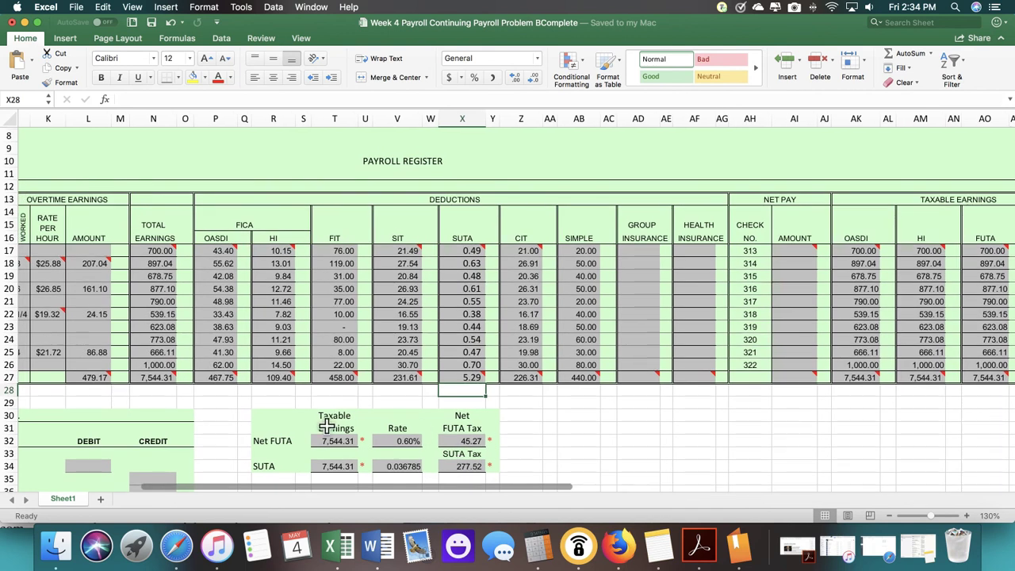
mouse_move(521, 447)
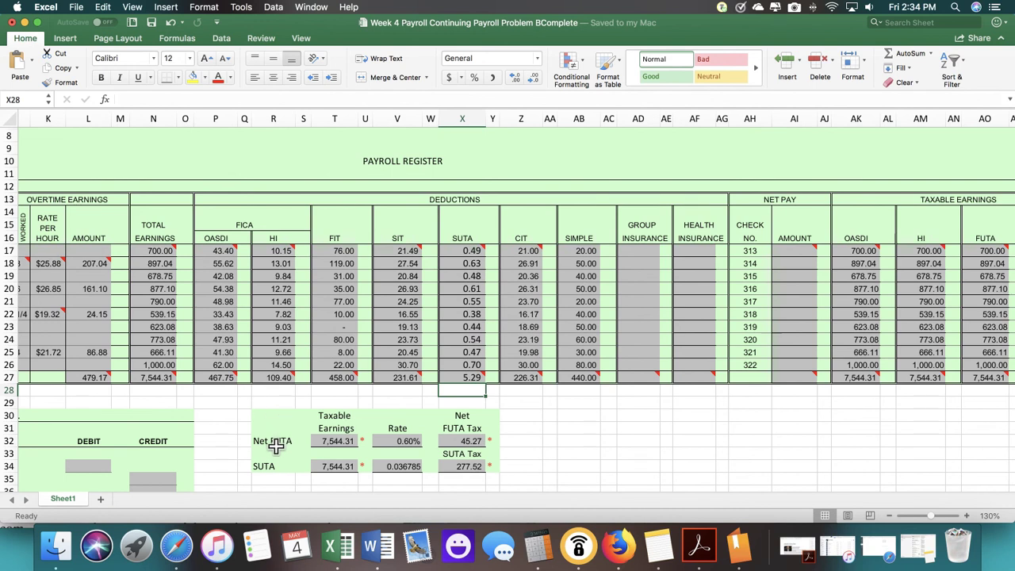
mouse_move(444, 228)
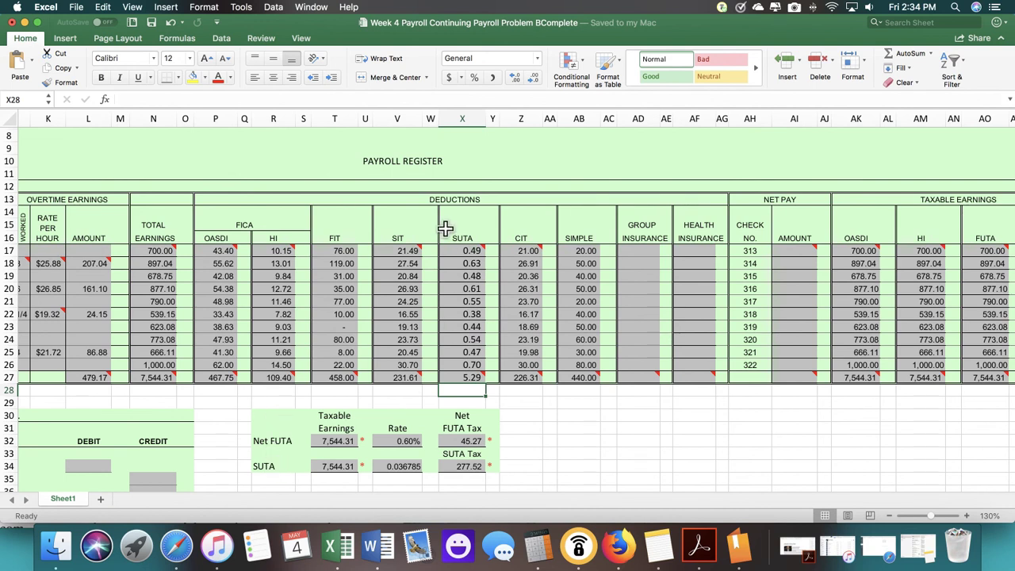
mouse_move(461, 341)
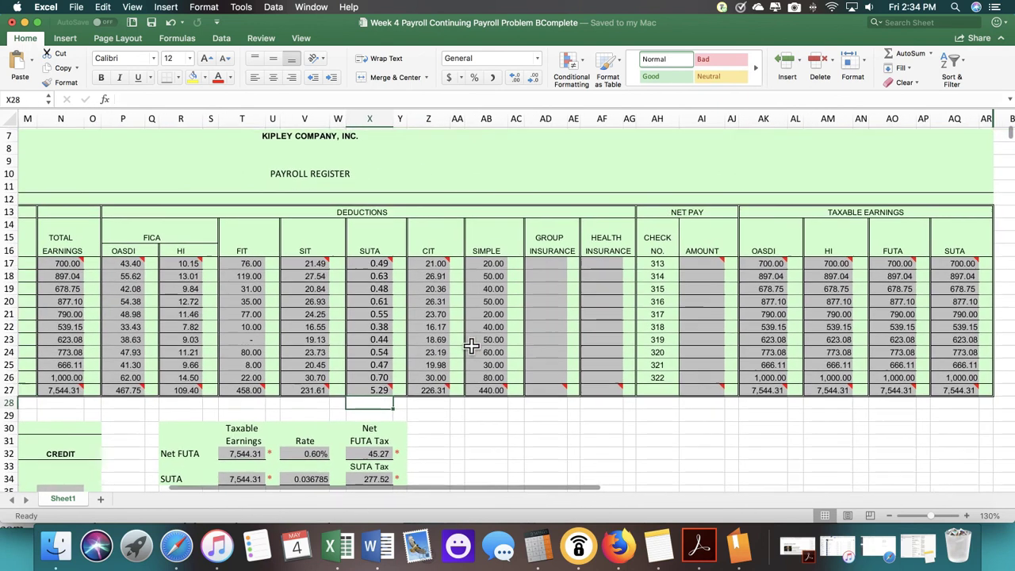
Scroll across the sheet to view the Net FUTA and SUTA tax rows
scroll("right", 3)
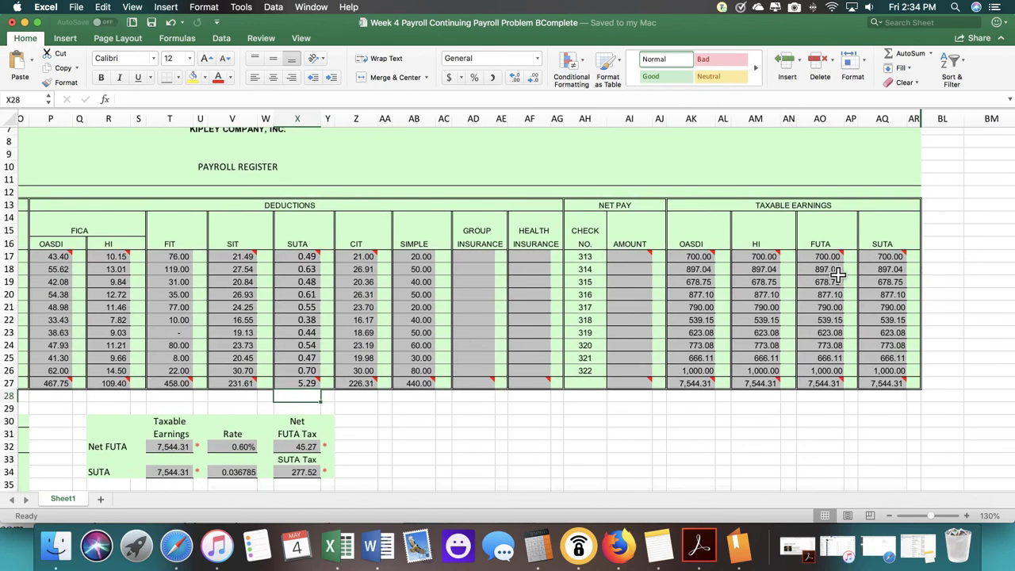
mouse_move(731, 345)
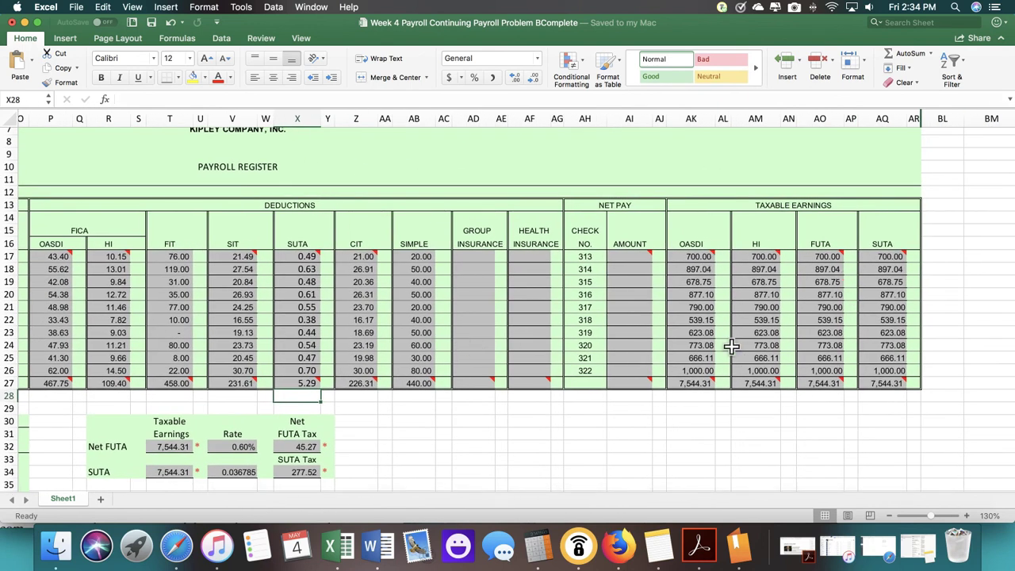
mouse_move(775, 325)
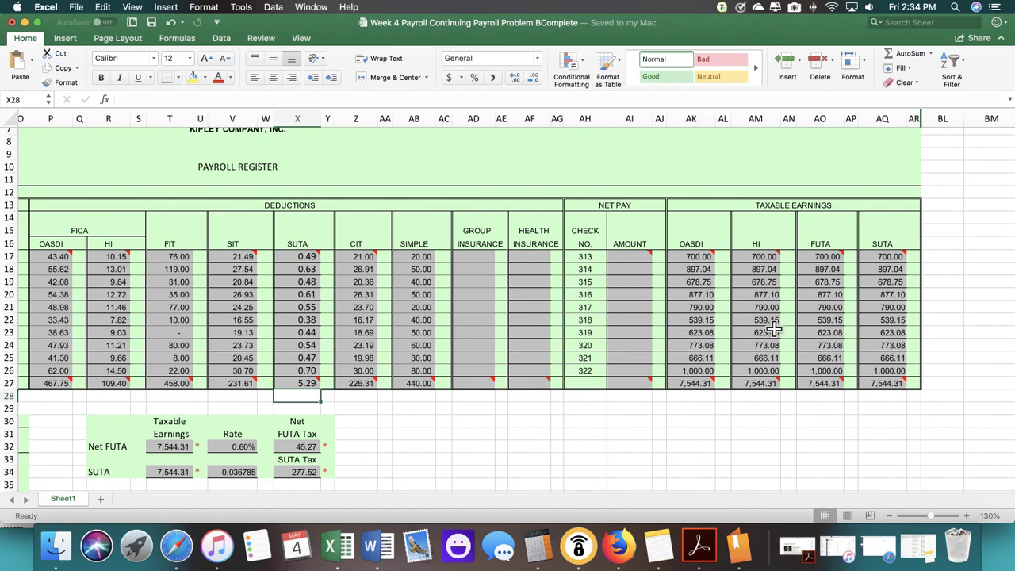
mouse_move(792, 328)
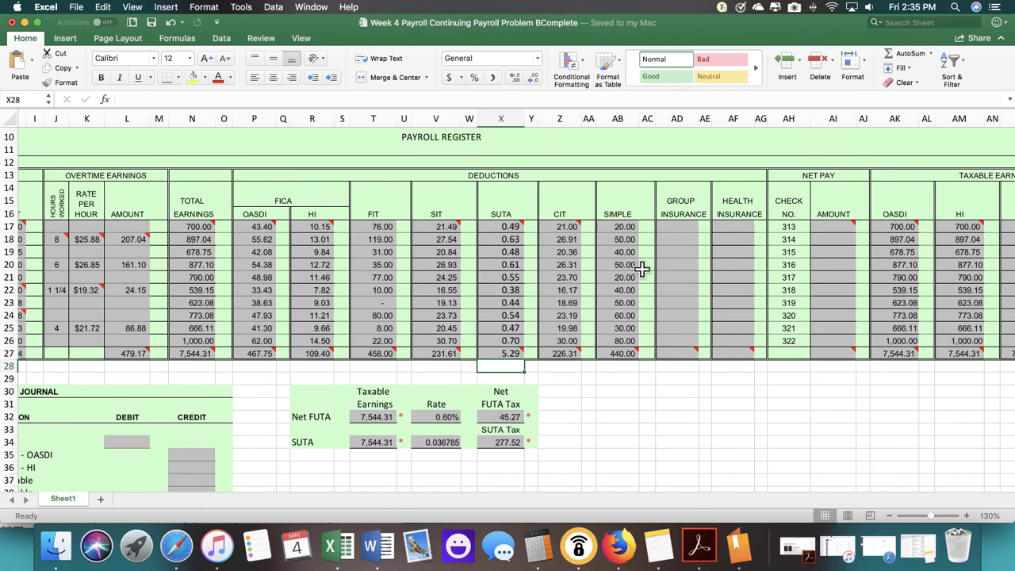
left_click(795, 8)
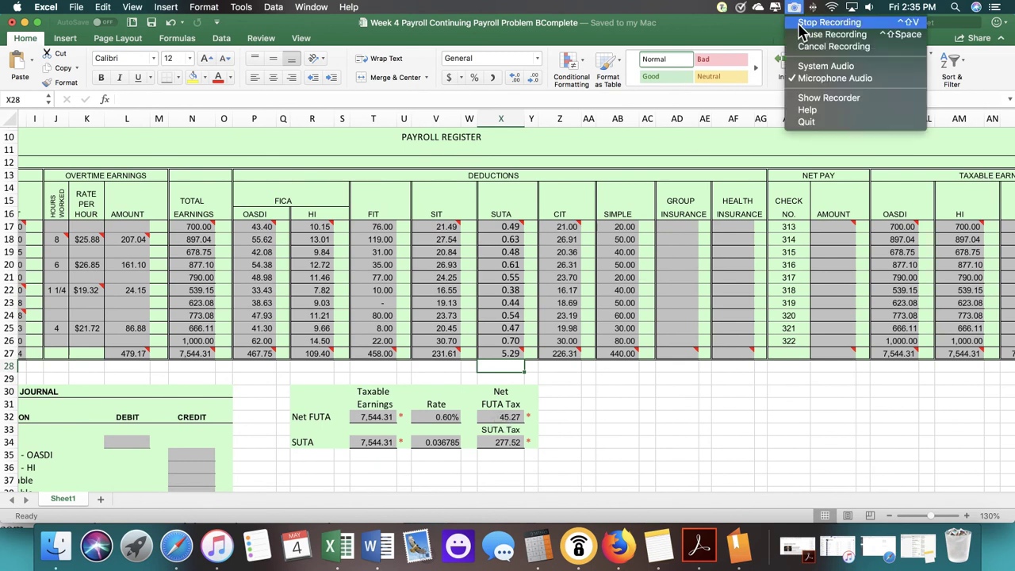